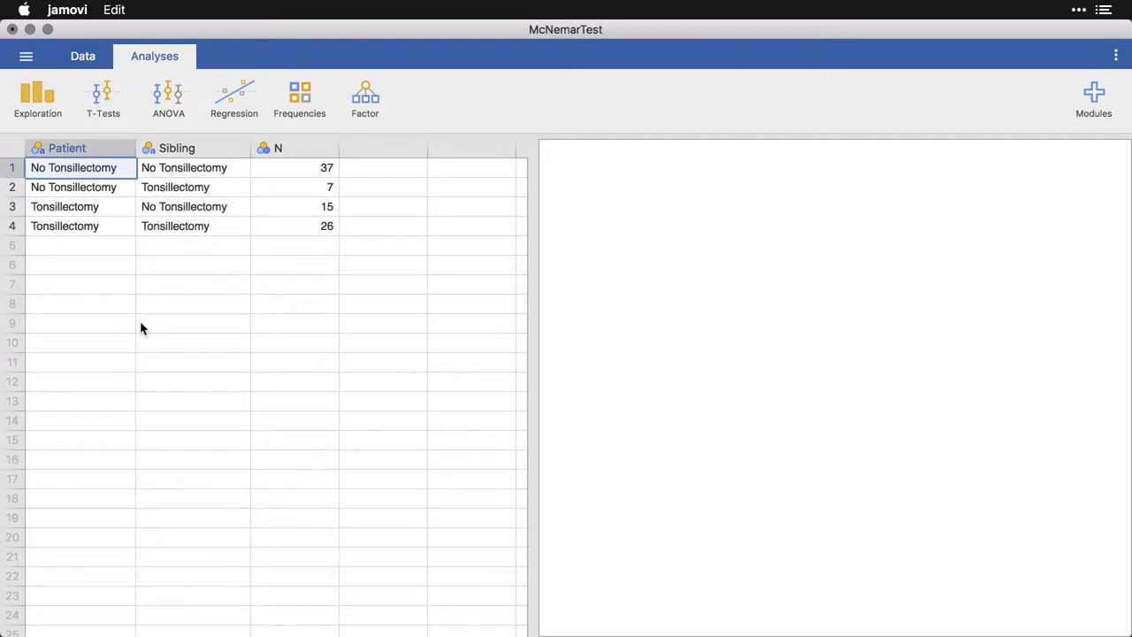
Step: Open the Frequencies analyses list to reach Paired Samples (McNemar test)
{"action": "left_click", "coordinate": [278, 147]}
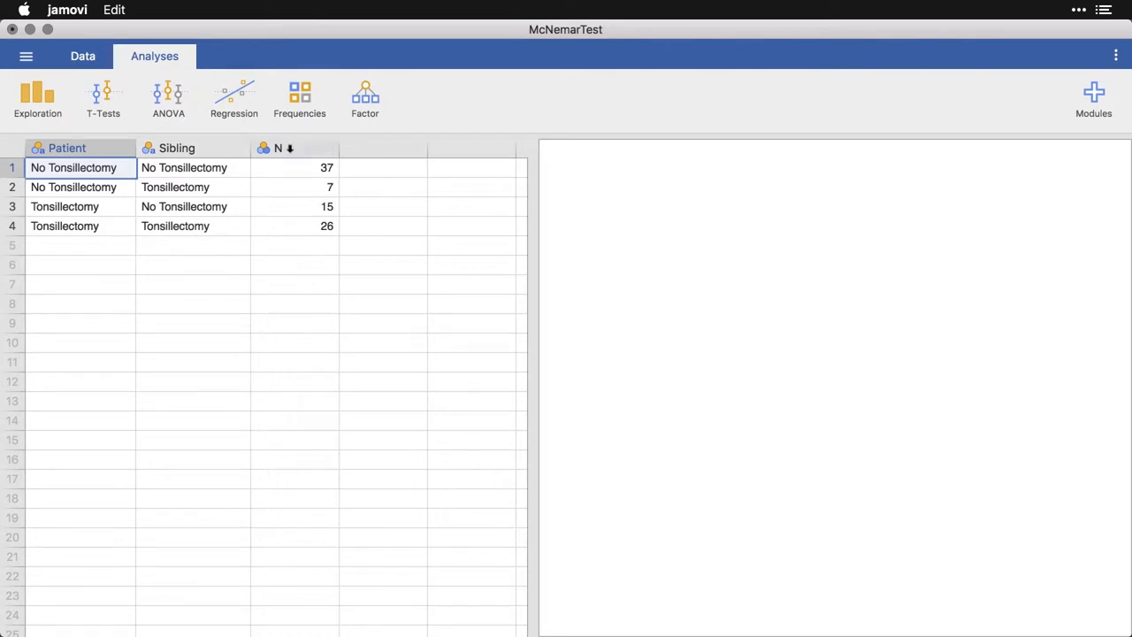
{"action": "left_click", "coordinate": [299, 97]}
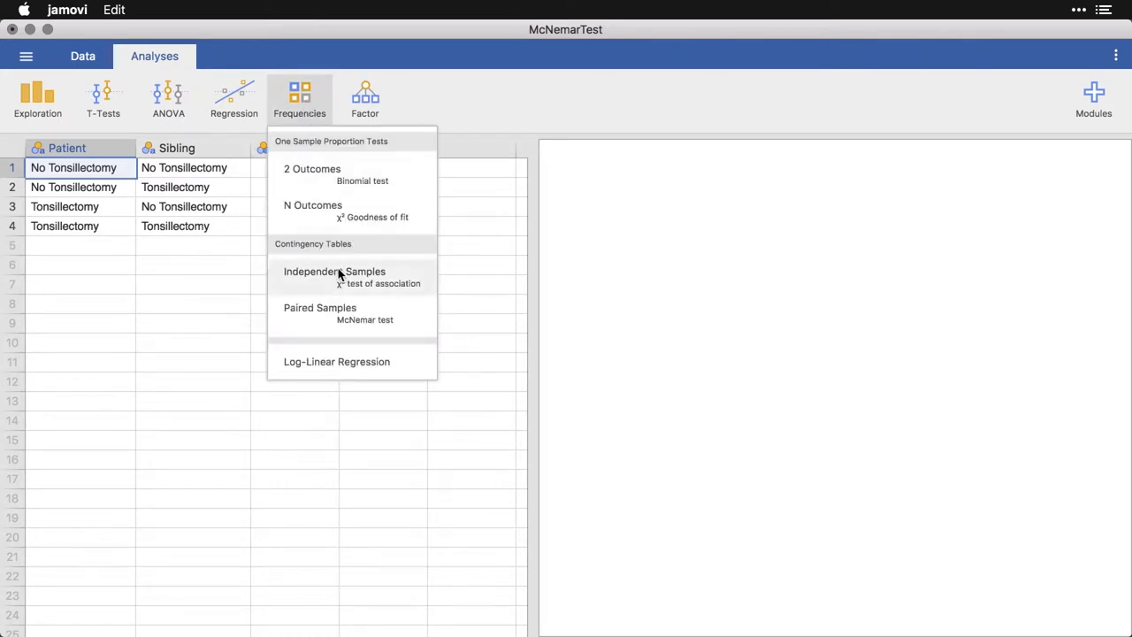
{"action": "mouse_move", "coordinate": [406, 320]}
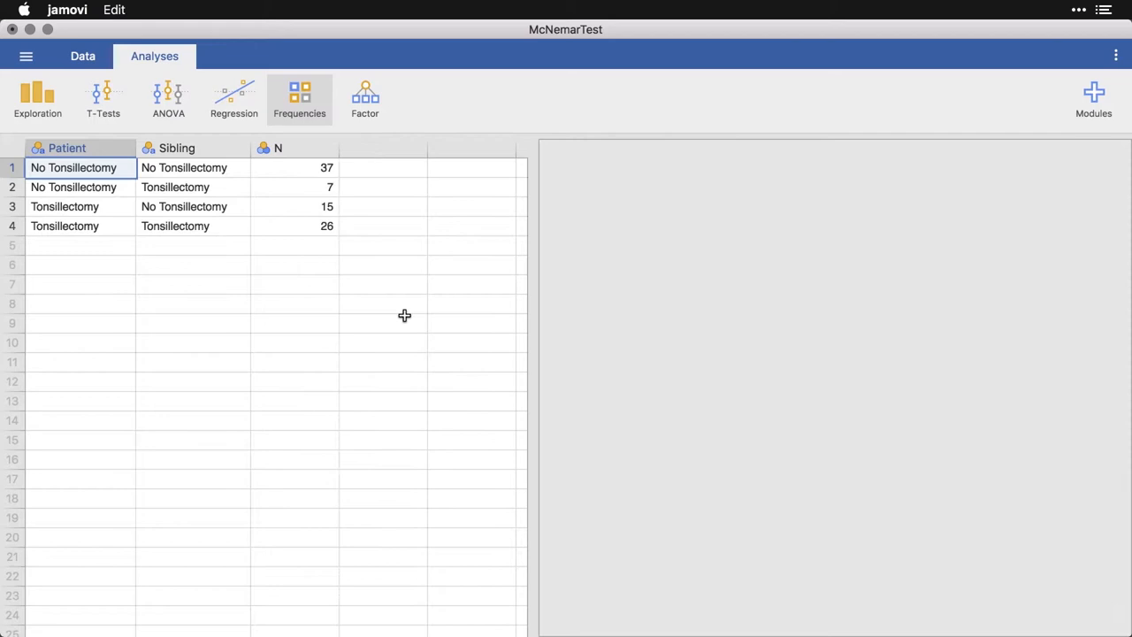
Step: Start Paired Samples McNemar with Patient as rows and Sibling as columns
{"action": "left_click", "coordinate": [299, 97]}
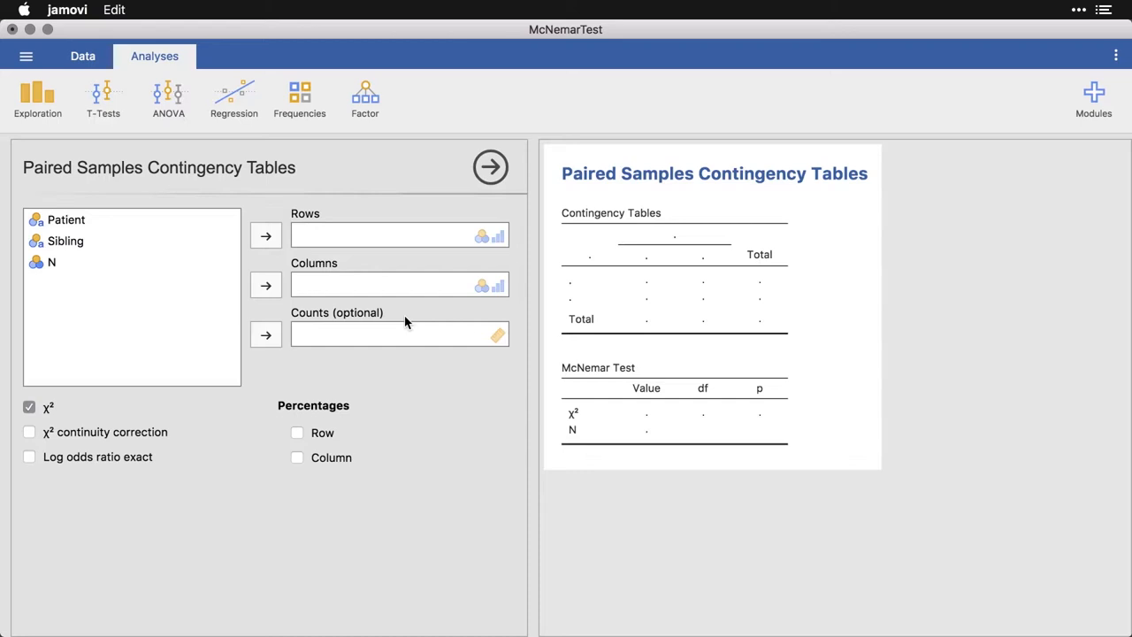
{"action": "left_click", "coordinate": [67, 219]}
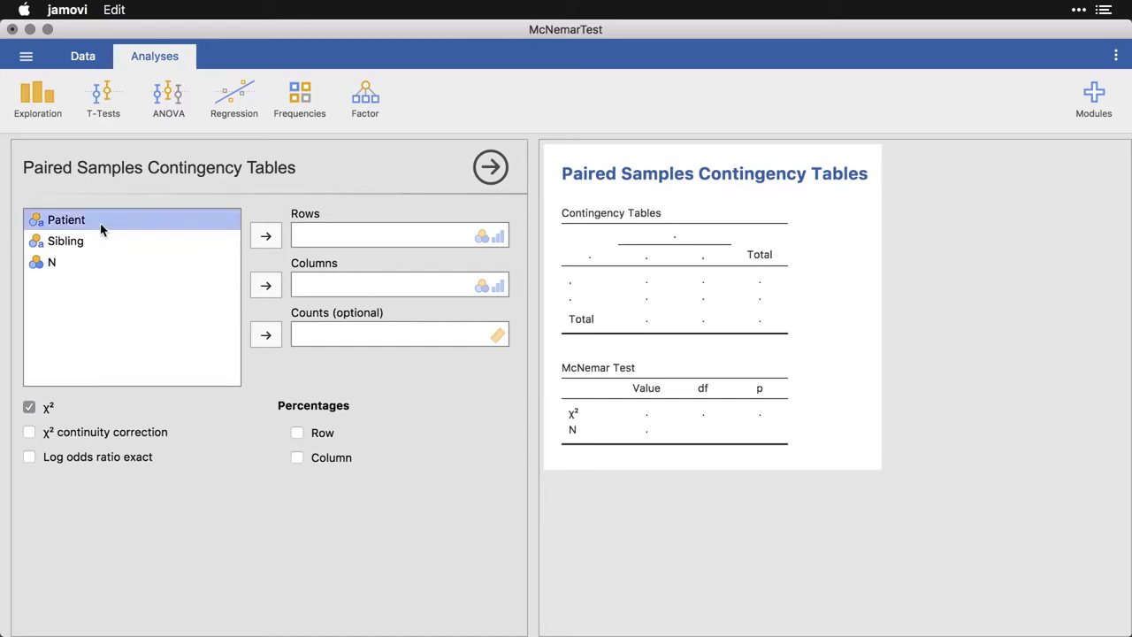
{"action": "left_click", "coordinate": [265, 234]}
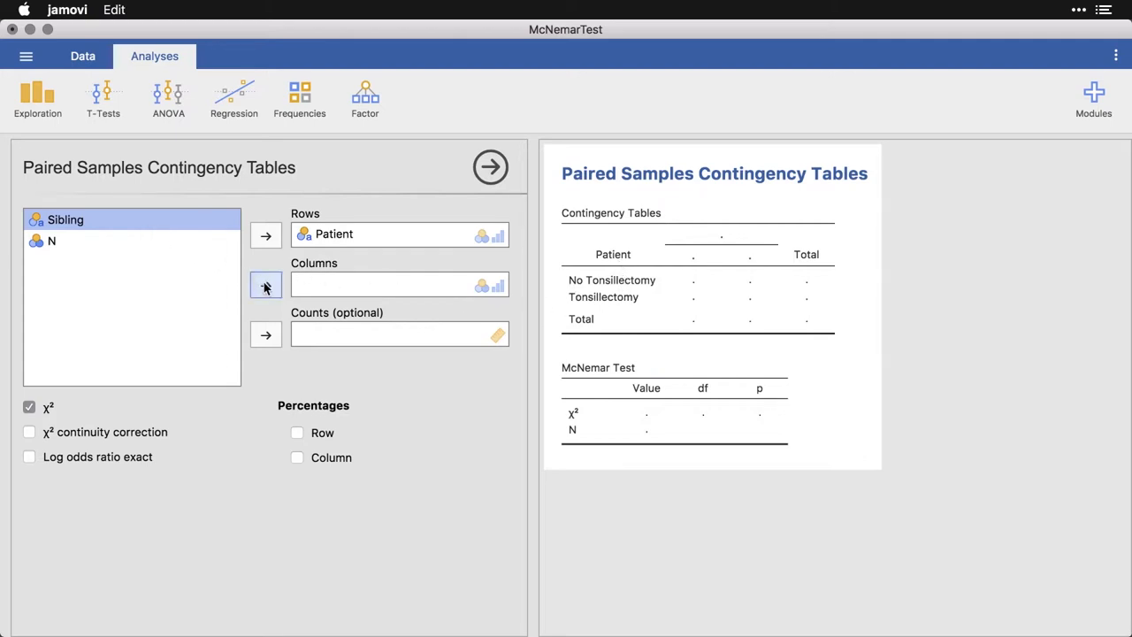
{"action": "left_click", "coordinate": [266, 284]}
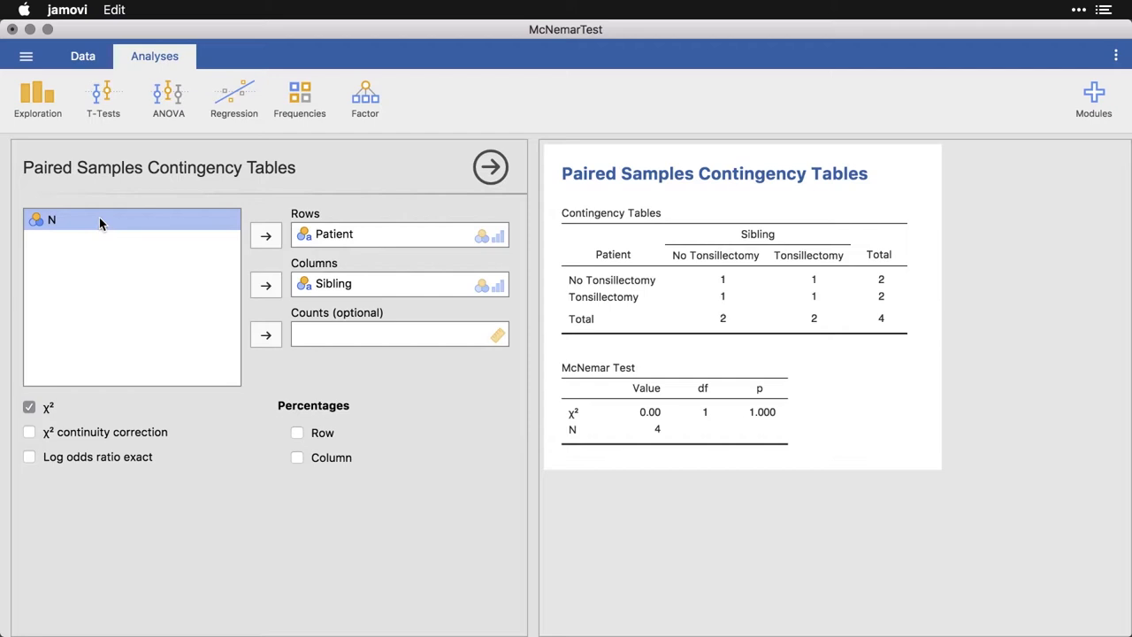
{"action": "mouse_move", "coordinate": [214, 312]}
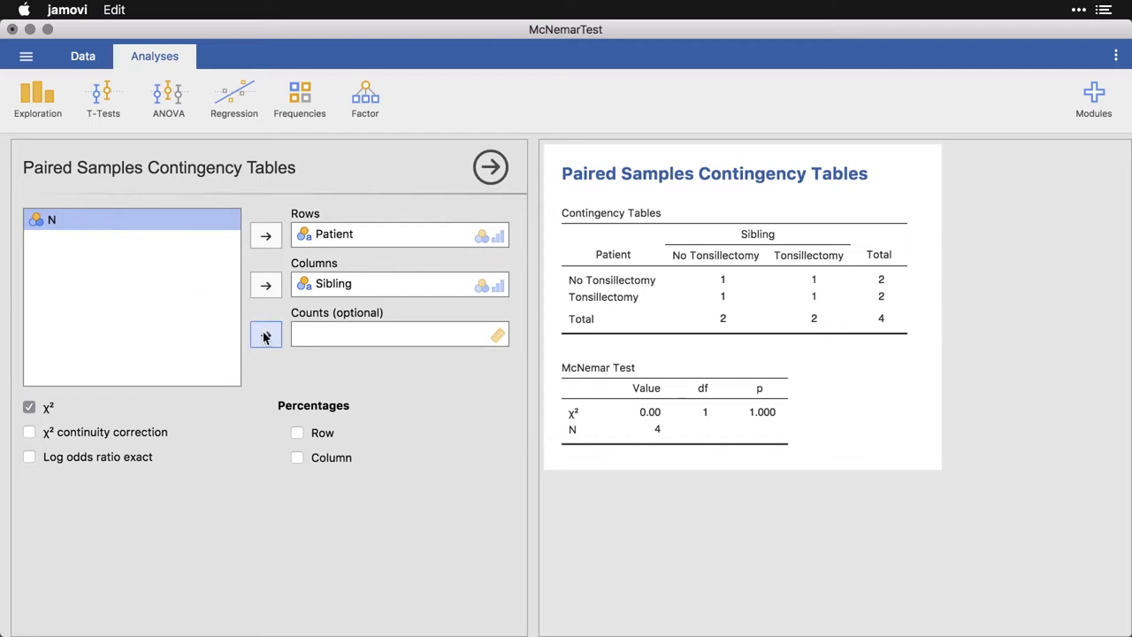
Step: Move N into Counts to weight the table, giving χ² 2.91, p = 0.088
{"action": "left_click", "coordinate": [266, 333]}
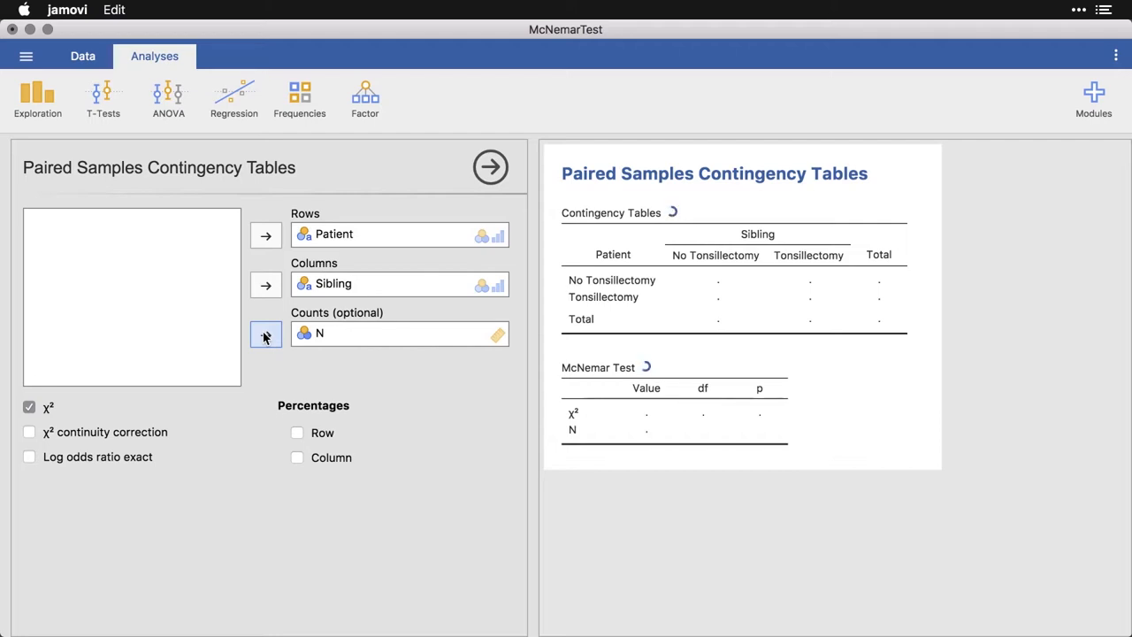
{"action": "left_click", "coordinate": [265, 334]}
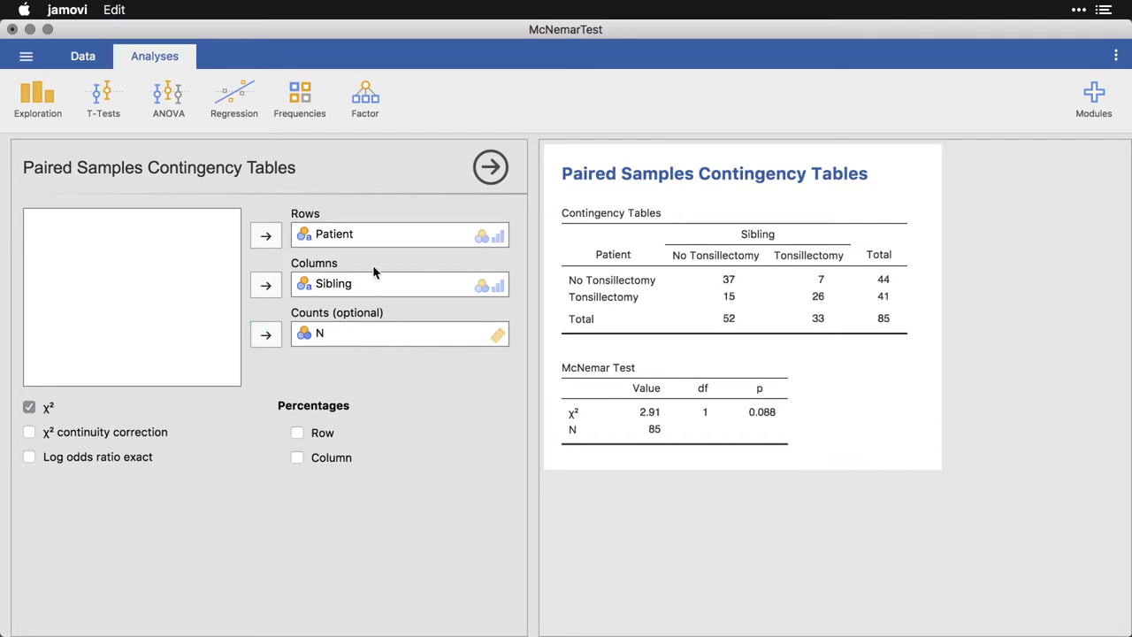
{"action": "mouse_move", "coordinate": [733, 289]}
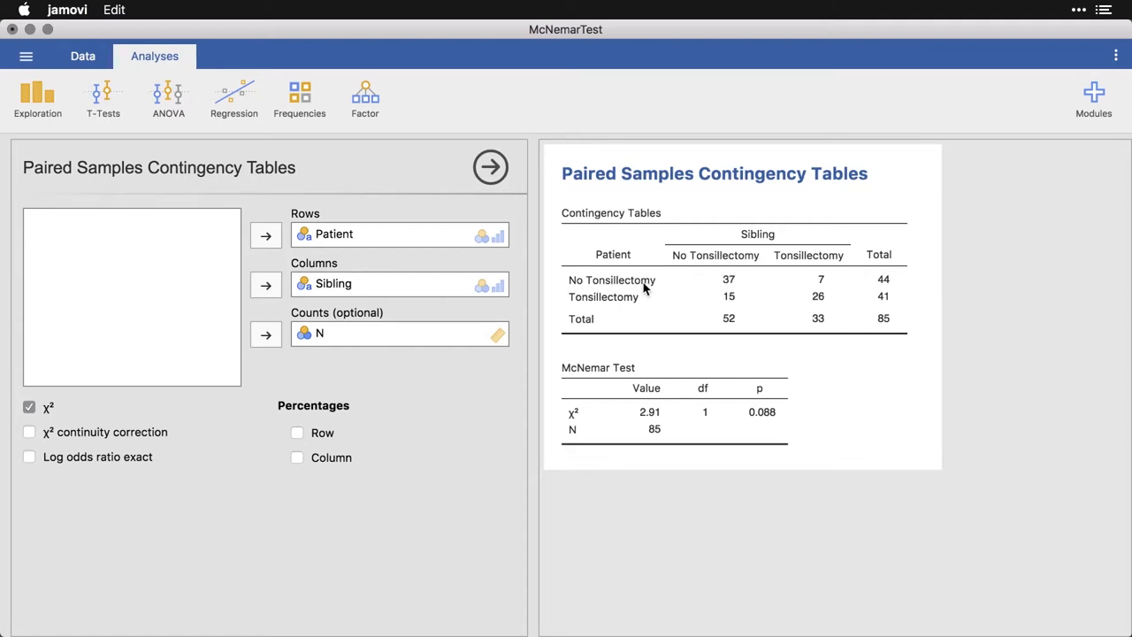
{"action": "mouse_move", "coordinate": [728, 292]}
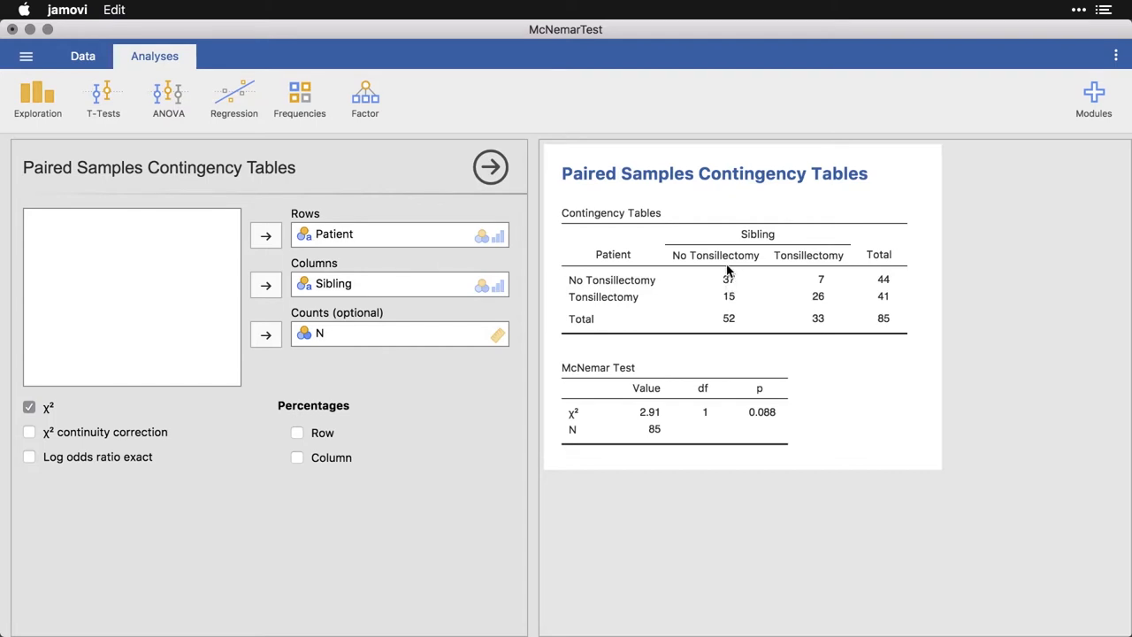
{"action": "mouse_move", "coordinate": [821, 309]}
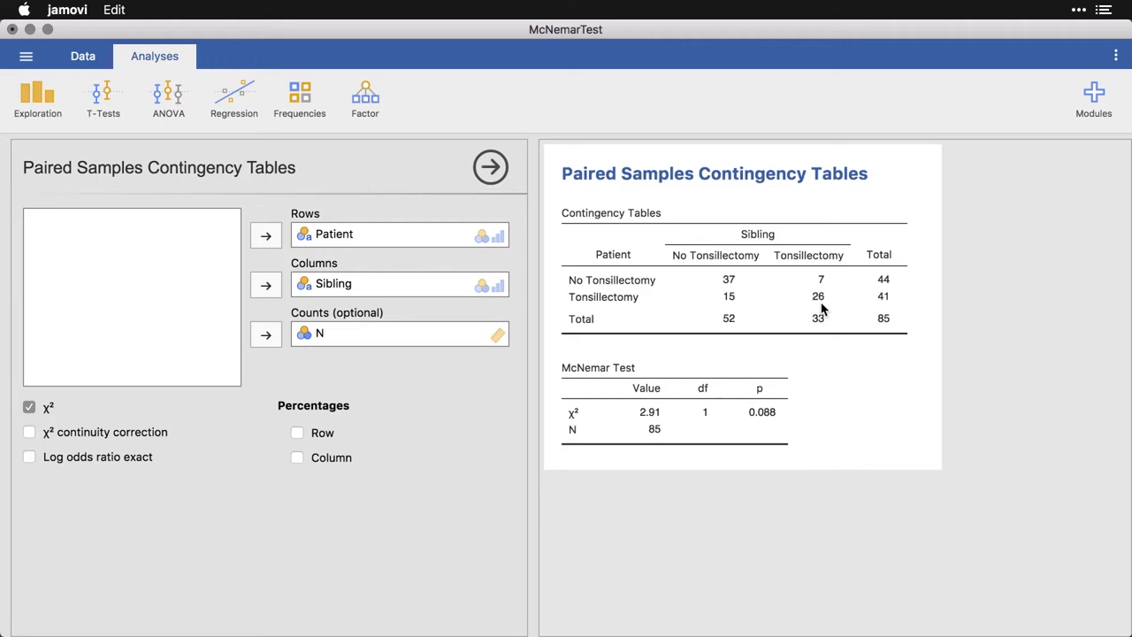
{"action": "mouse_move", "coordinate": [642, 423]}
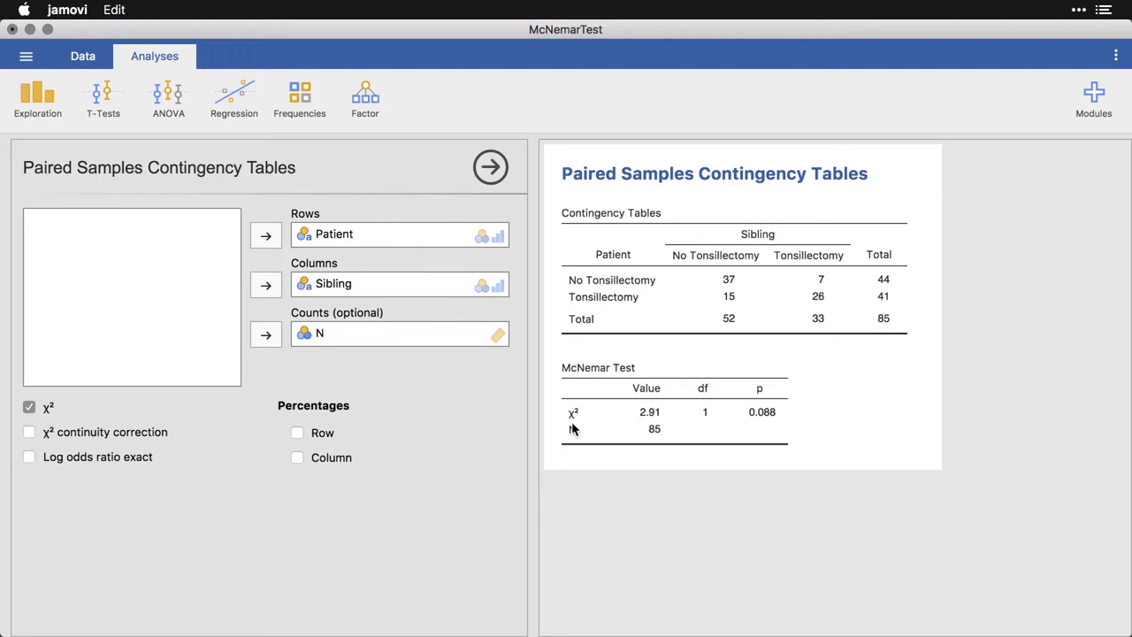
{"action": "mouse_move", "coordinate": [698, 434]}
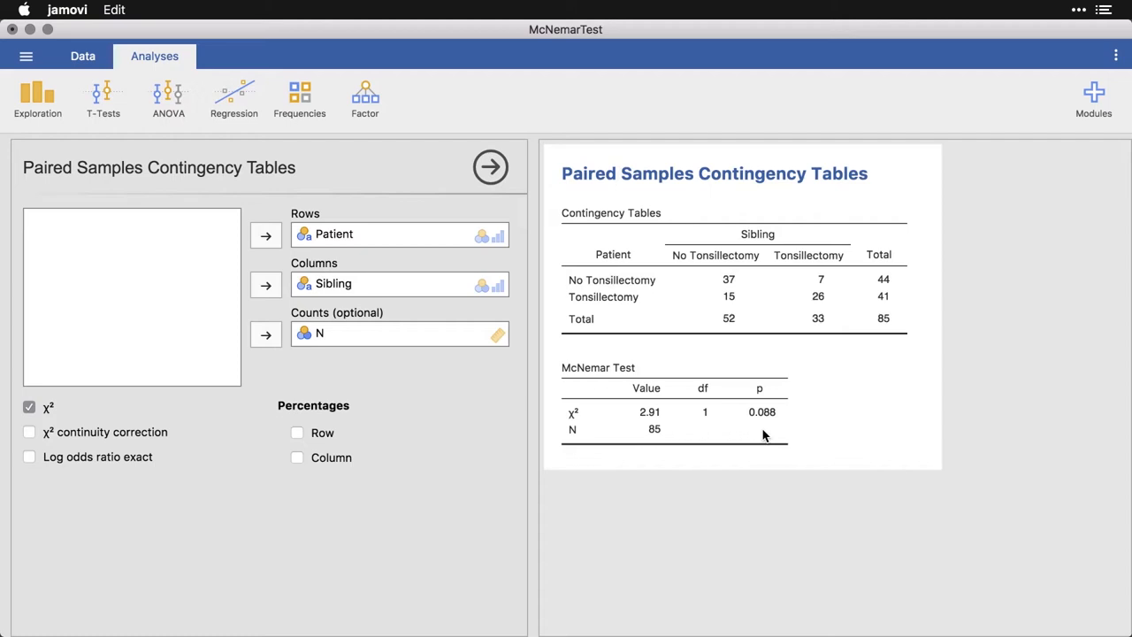
{"action": "mouse_move", "coordinate": [771, 434]}
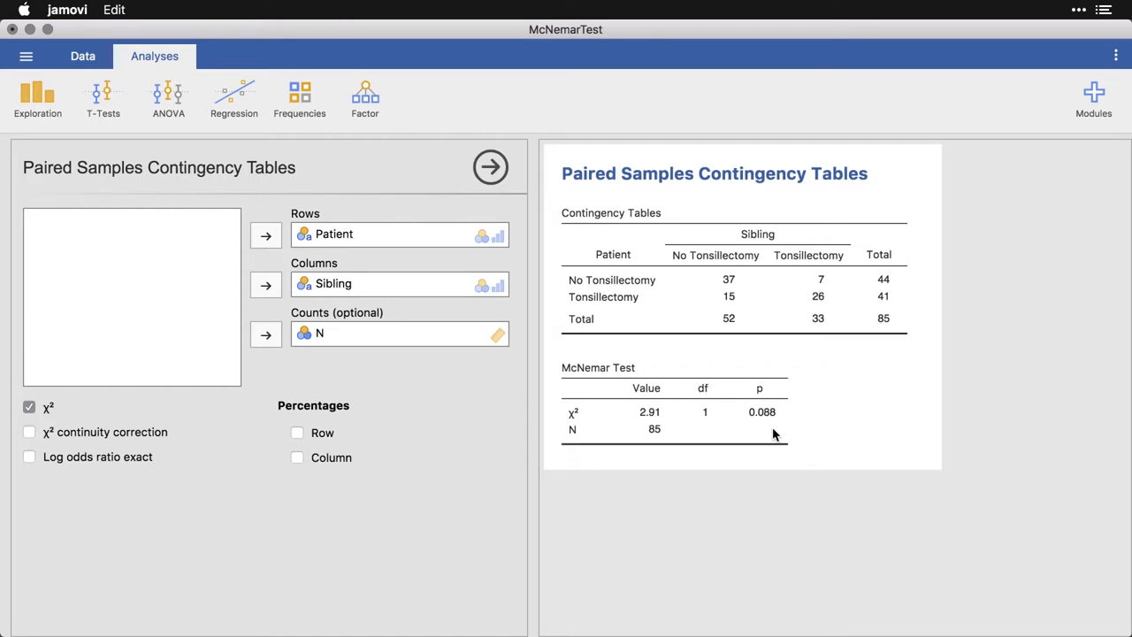
{"action": "mouse_move", "coordinate": [594, 419]}
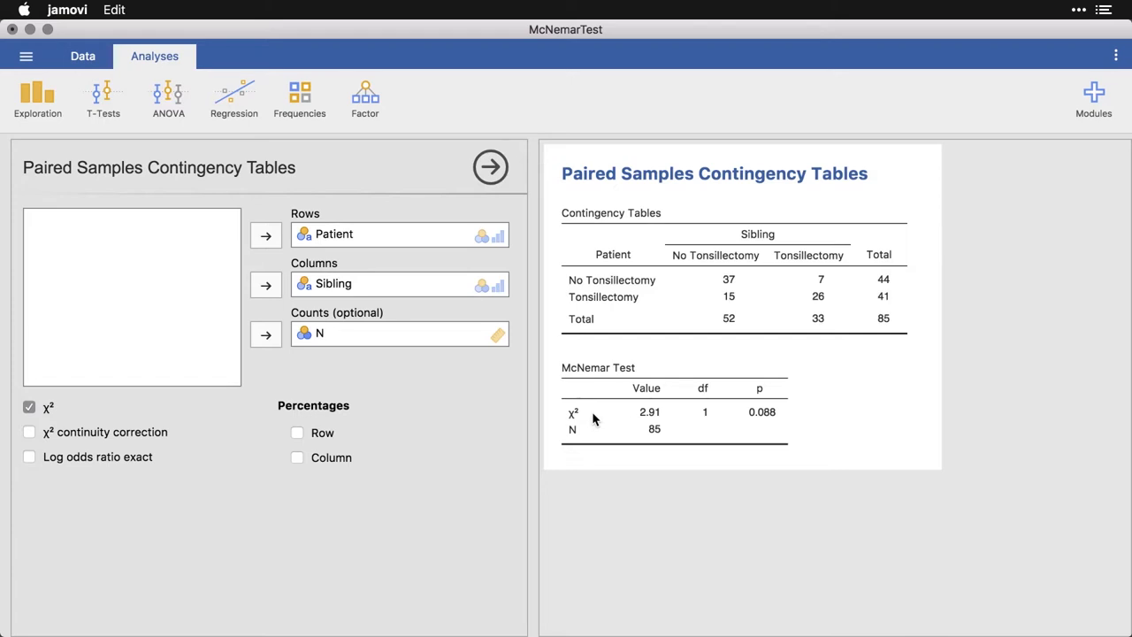
{"action": "mouse_move", "coordinate": [896, 286]}
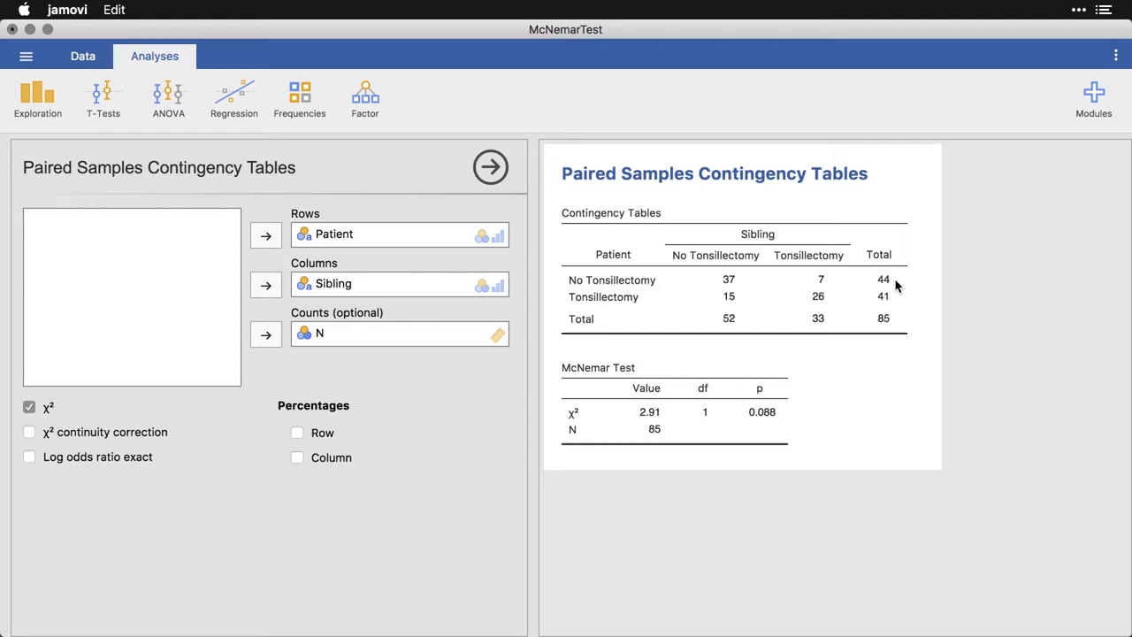
{"action": "mouse_move", "coordinate": [900, 307]}
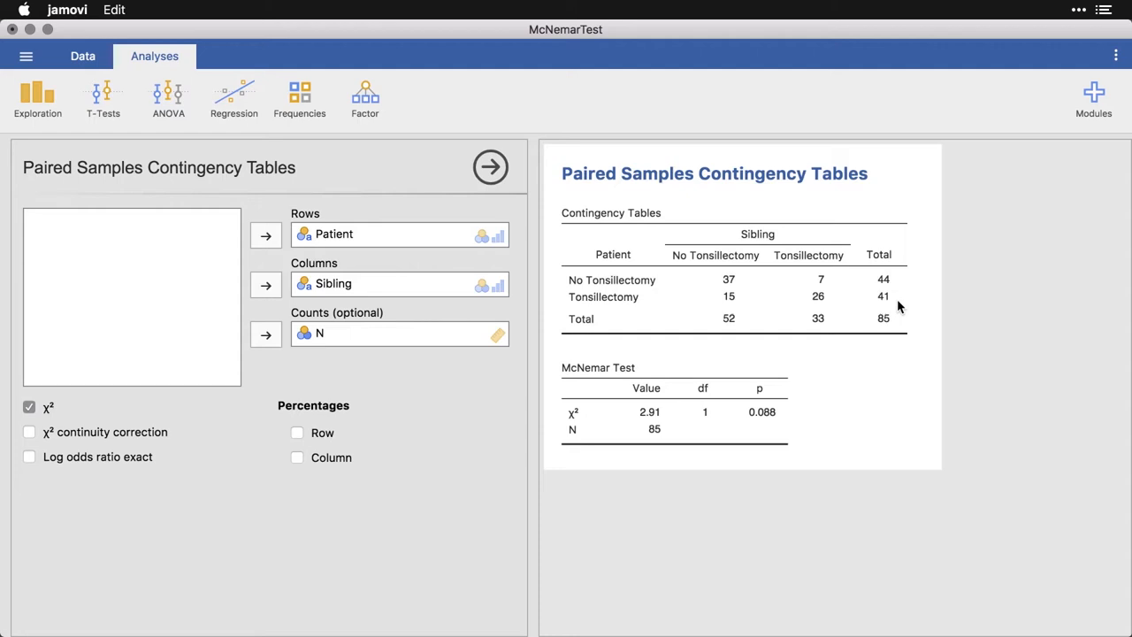
{"action": "mouse_move", "coordinate": [733, 338]}
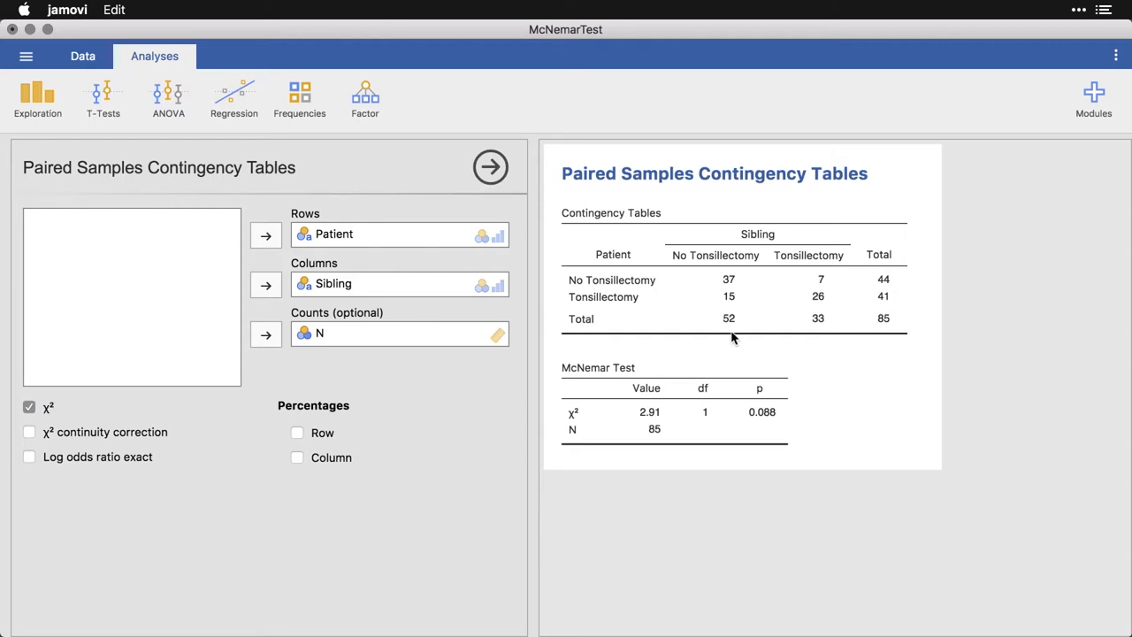
{"action": "mouse_move", "coordinate": [823, 330]}
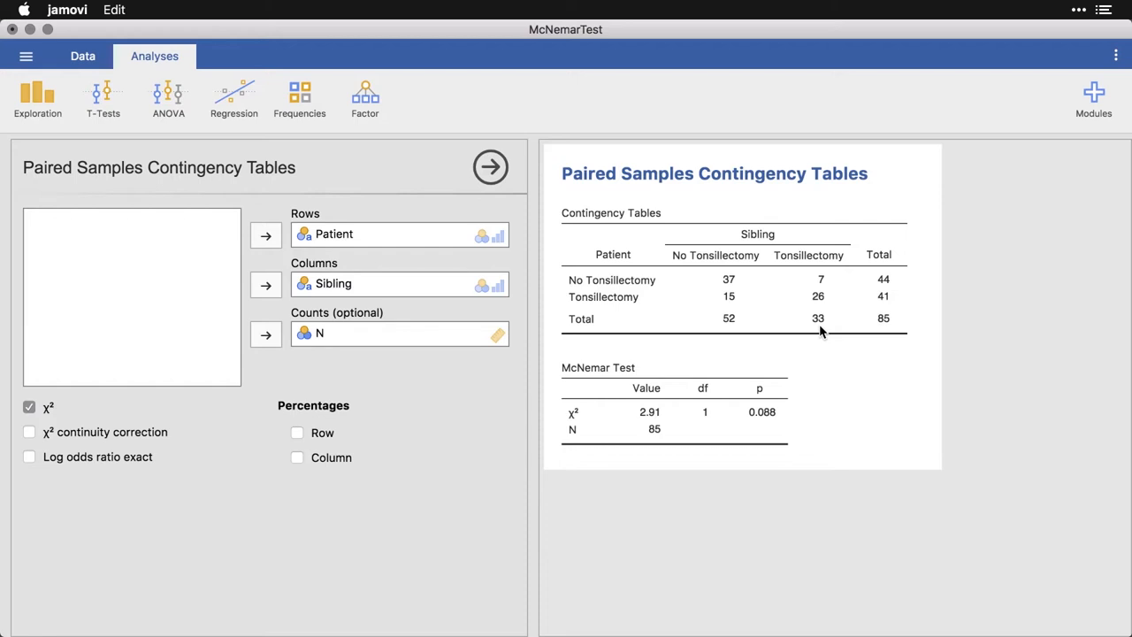
{"action": "mouse_move", "coordinate": [557, 434]}
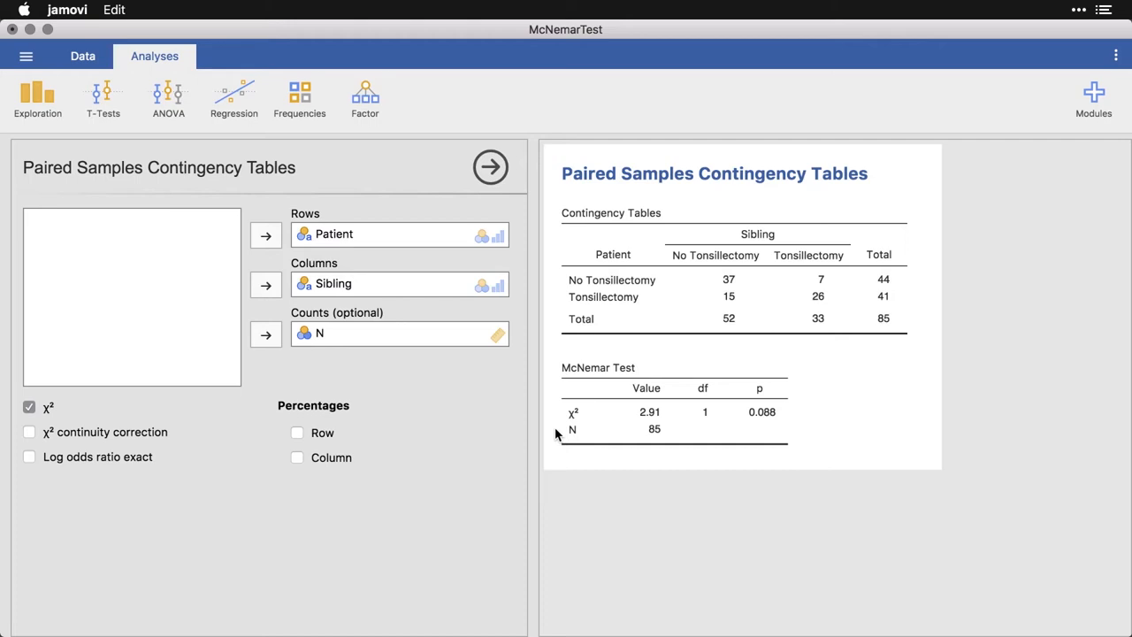
Step: Turn on Row percentages, review them, then uncheck Row again
{"action": "left_click", "coordinate": [297, 433]}
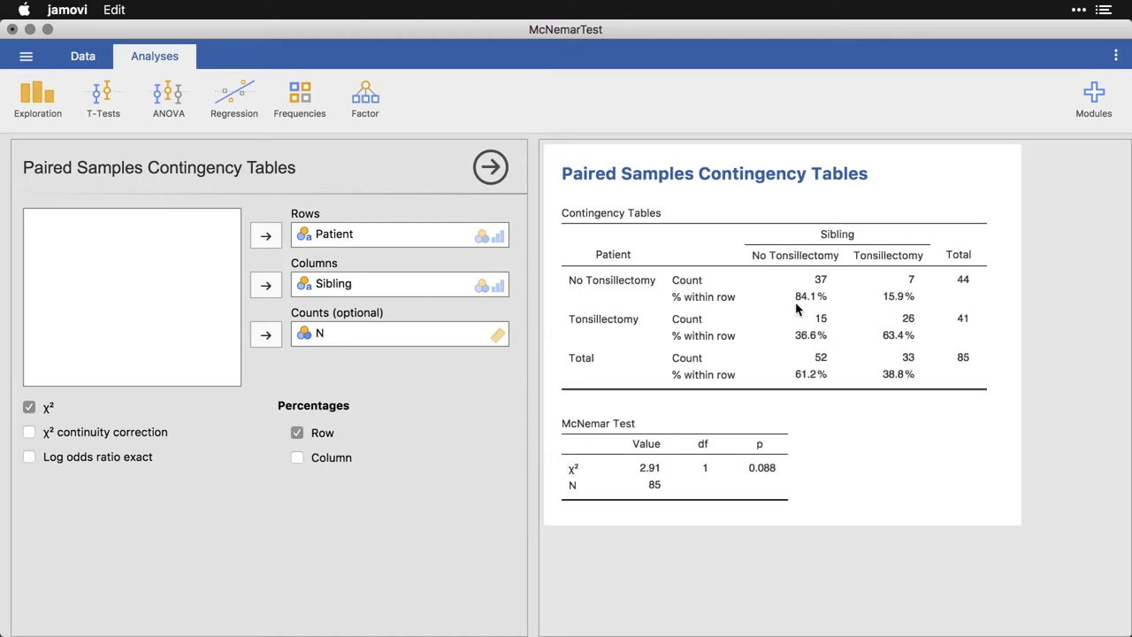
{"action": "mouse_move", "coordinate": [642, 299]}
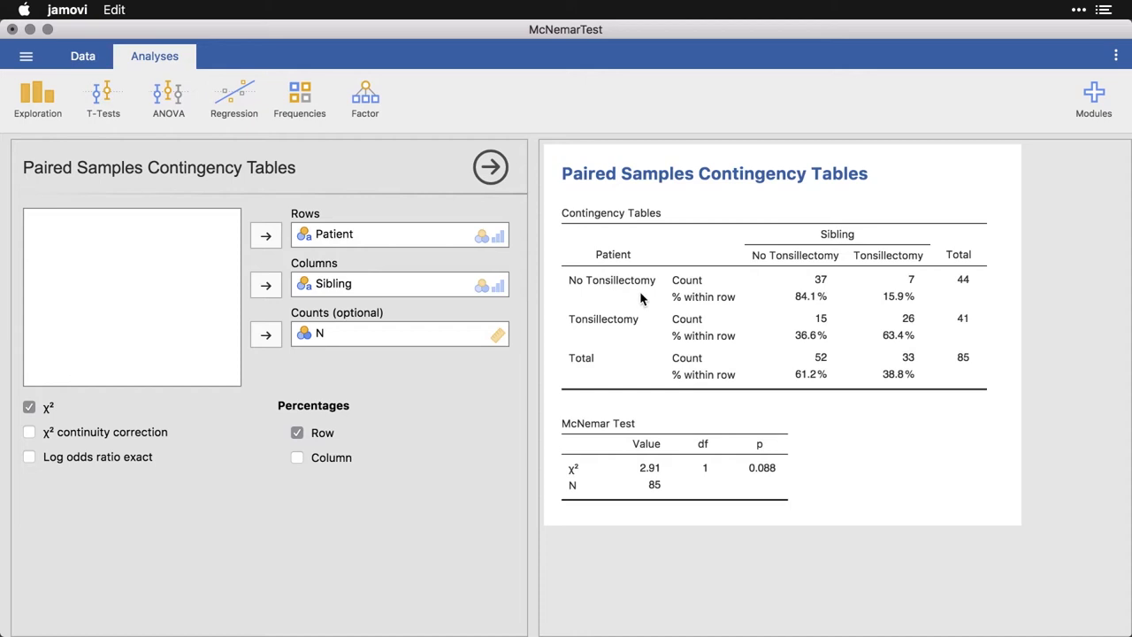
{"action": "mouse_move", "coordinate": [784, 305]}
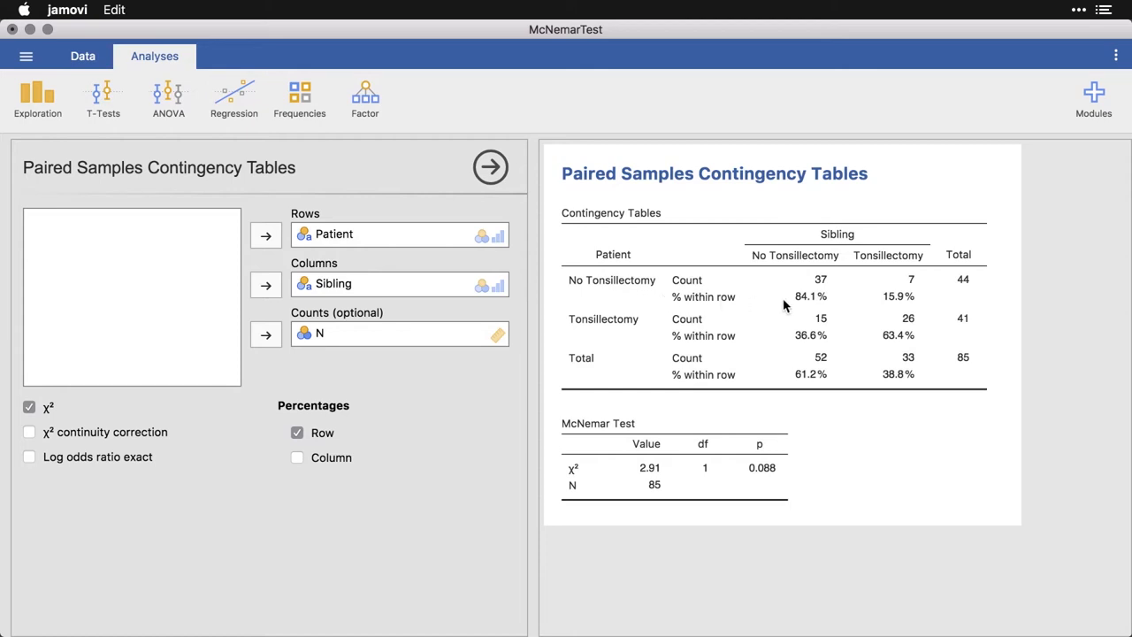
{"action": "mouse_move", "coordinate": [805, 306]}
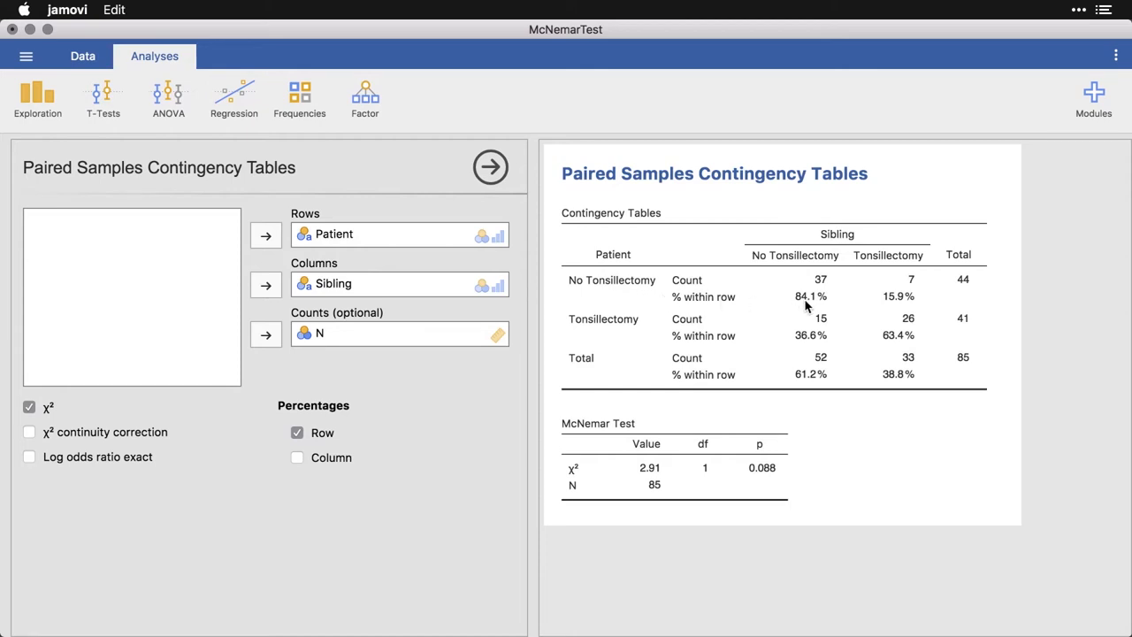
{"action": "mouse_move", "coordinate": [898, 309]}
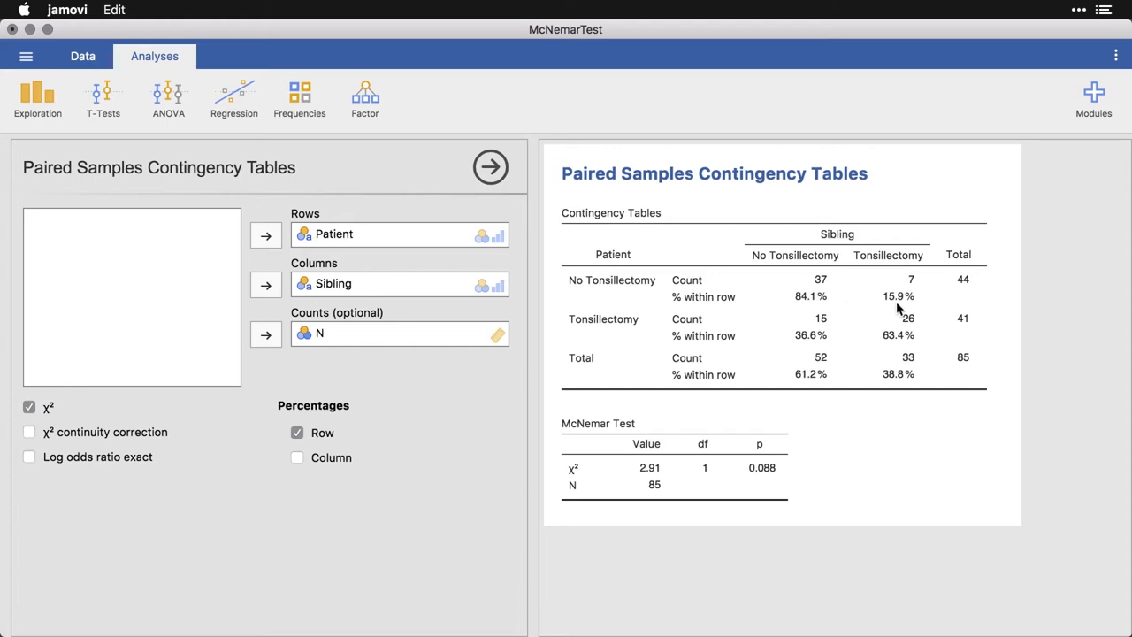
{"action": "mouse_move", "coordinate": [822, 307]}
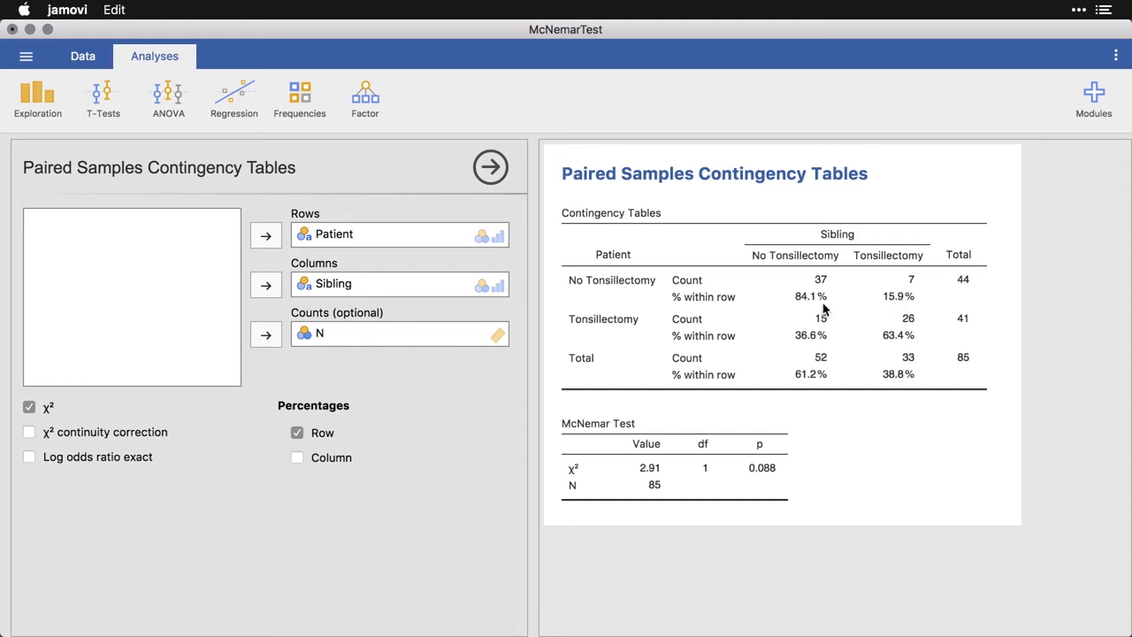
{"action": "mouse_move", "coordinate": [840, 336]}
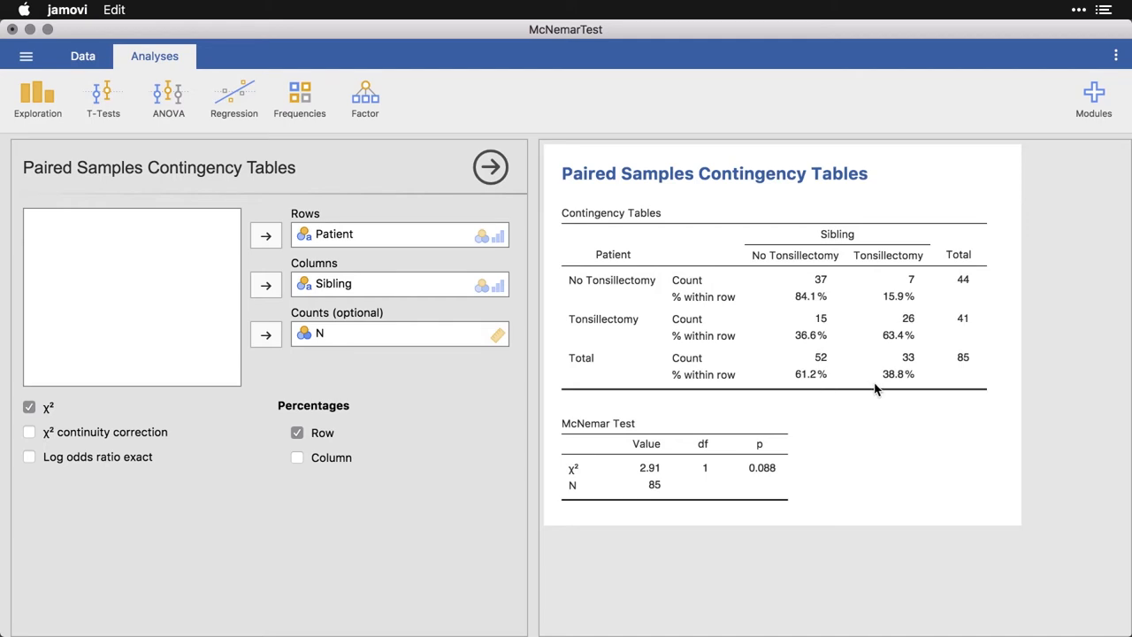
{"action": "mouse_move", "coordinate": [806, 392]}
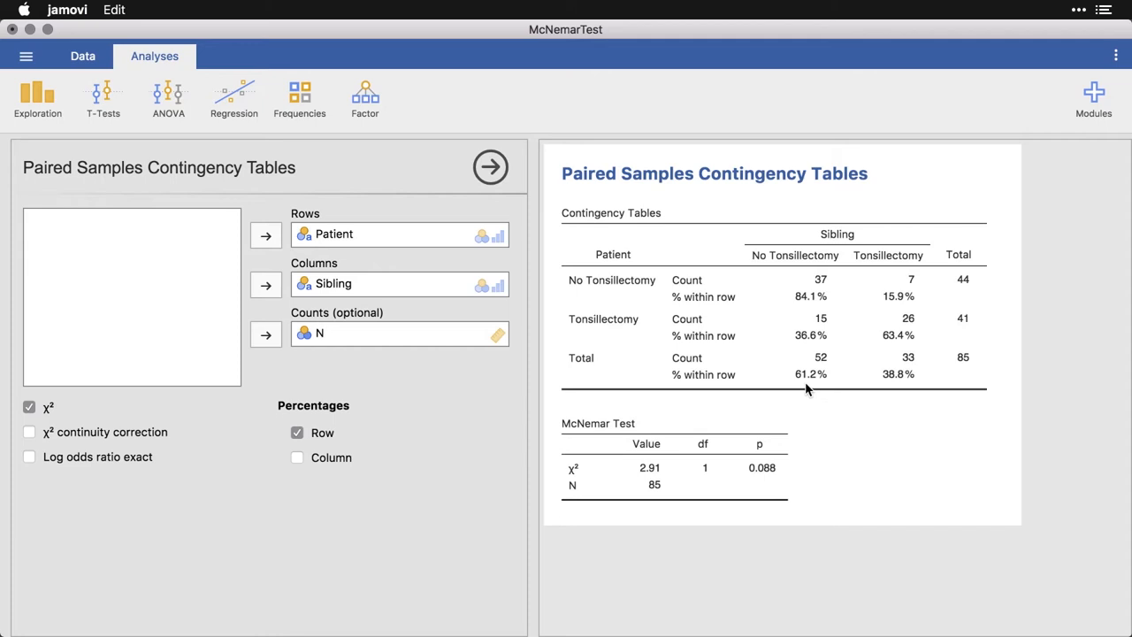
{"action": "mouse_move", "coordinate": [902, 329]}
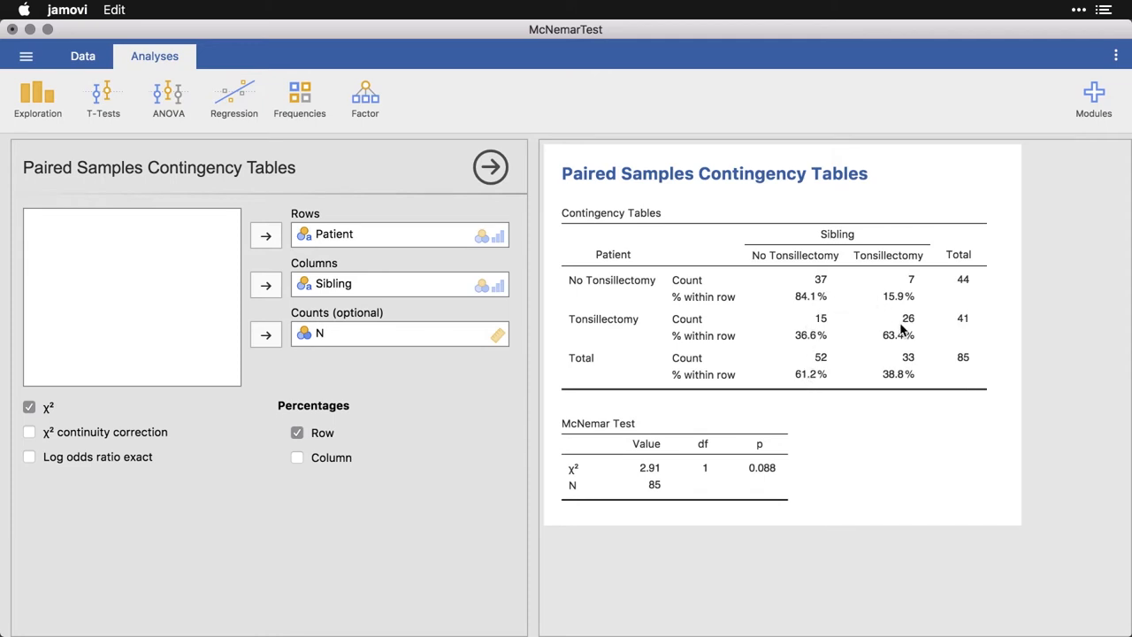
{"action": "mouse_move", "coordinate": [901, 392]}
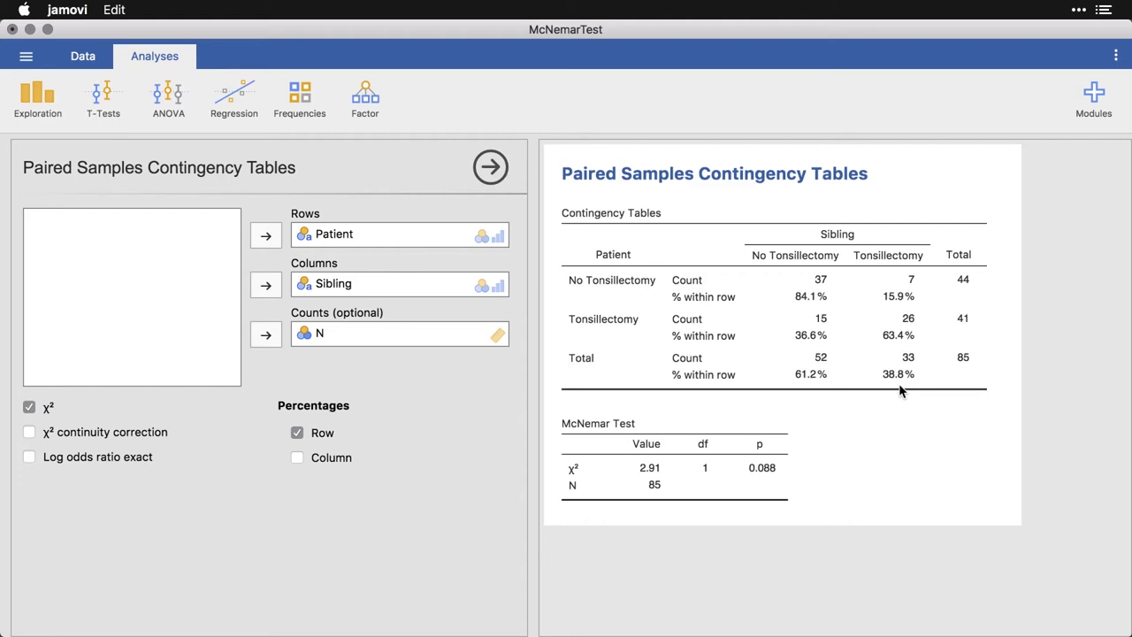
{"action": "mouse_move", "coordinate": [573, 393]}
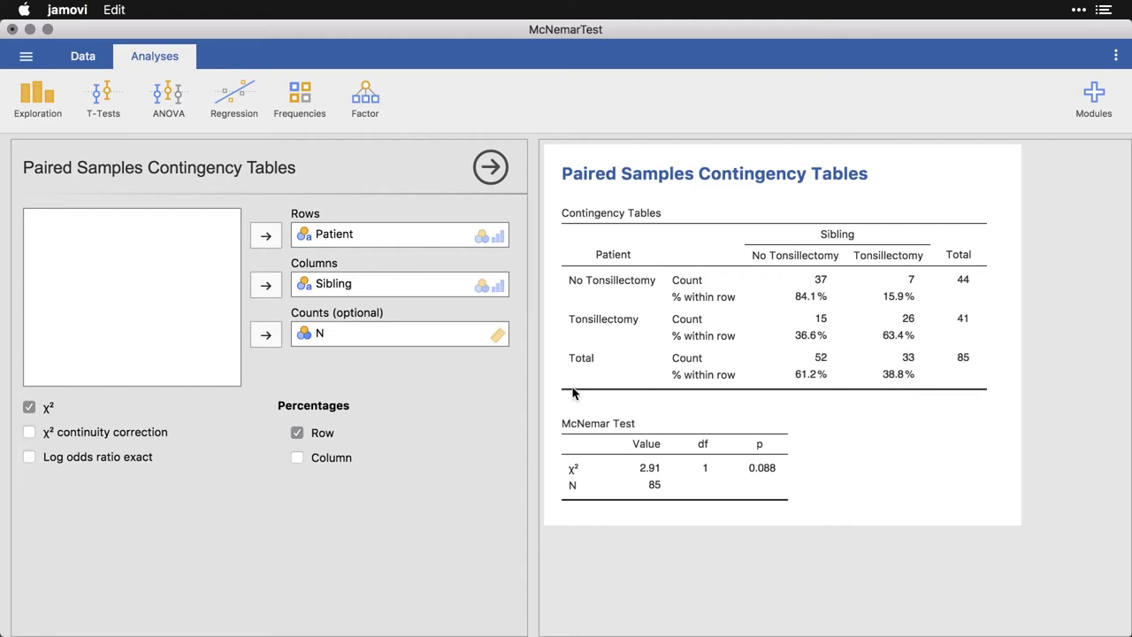
{"action": "left_click", "coordinate": [297, 432]}
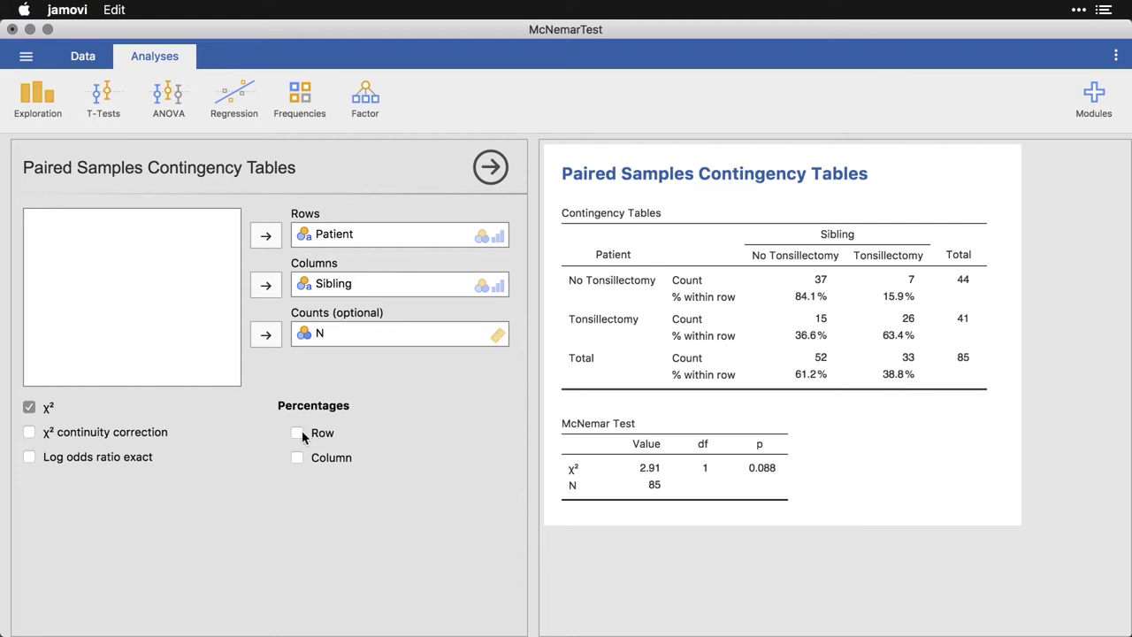
Step: Enable Column percentages so each Sibling column totals 100% (e.g. 71.2%, 28.8%)
{"action": "left_click", "coordinate": [298, 457]}
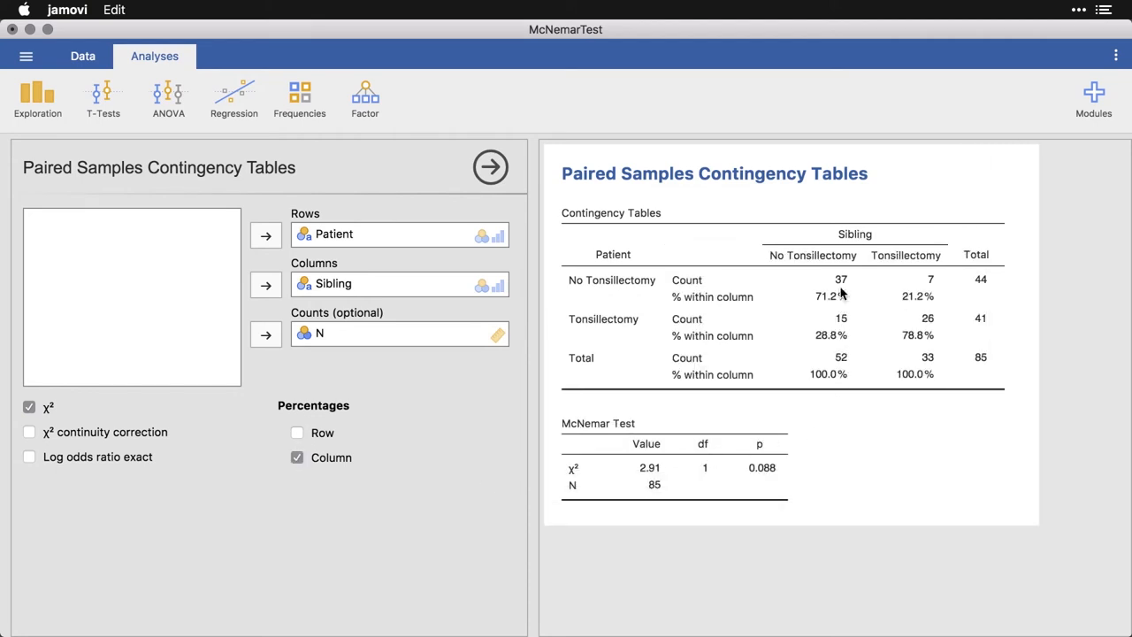
{"action": "mouse_move", "coordinate": [846, 378]}
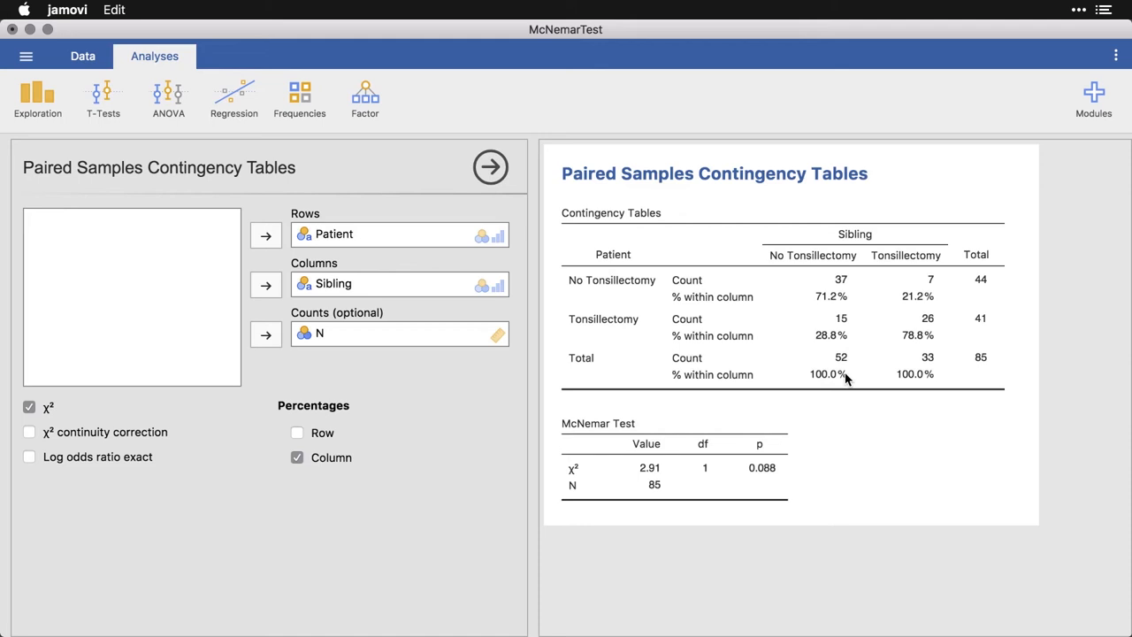
{"action": "mouse_move", "coordinate": [943, 350]}
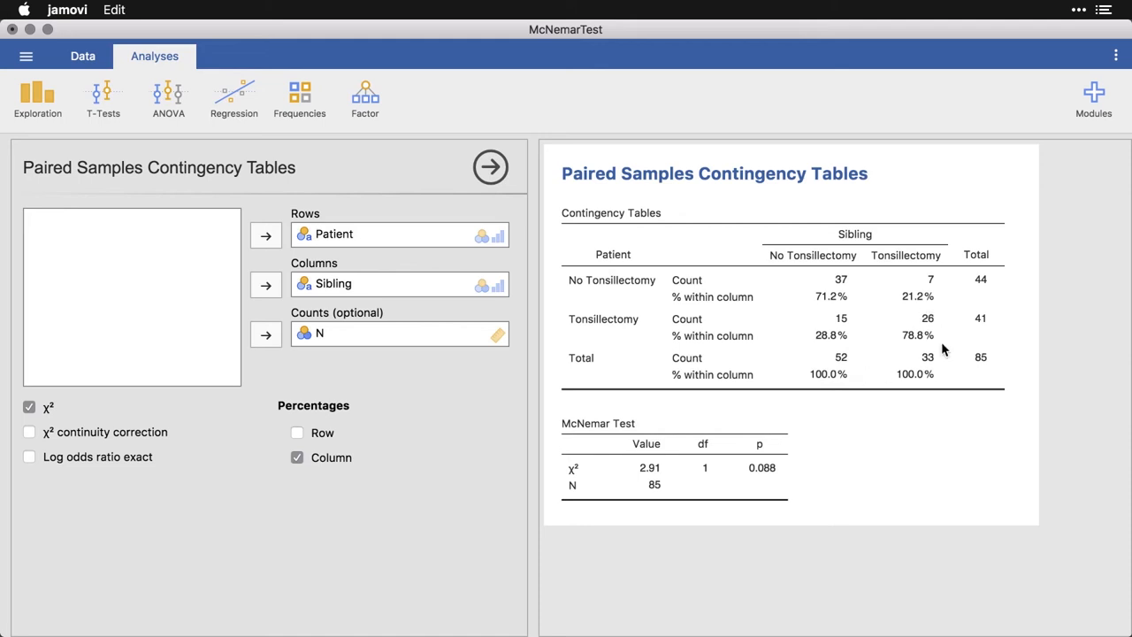
{"action": "mouse_move", "coordinate": [927, 369]}
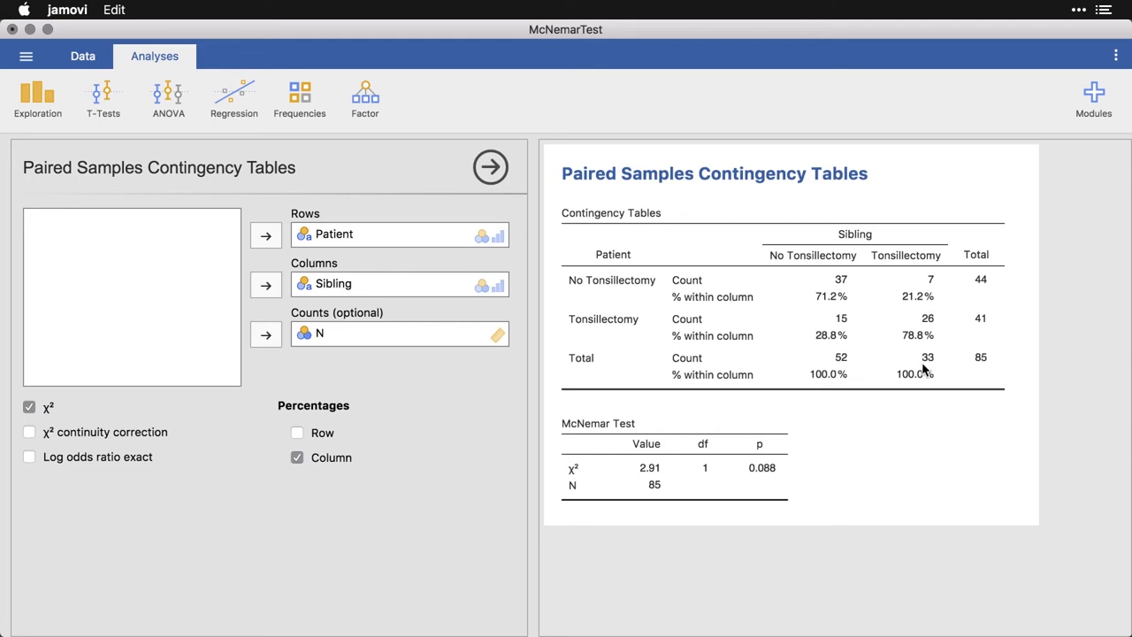
{"action": "mouse_move", "coordinate": [827, 371]}
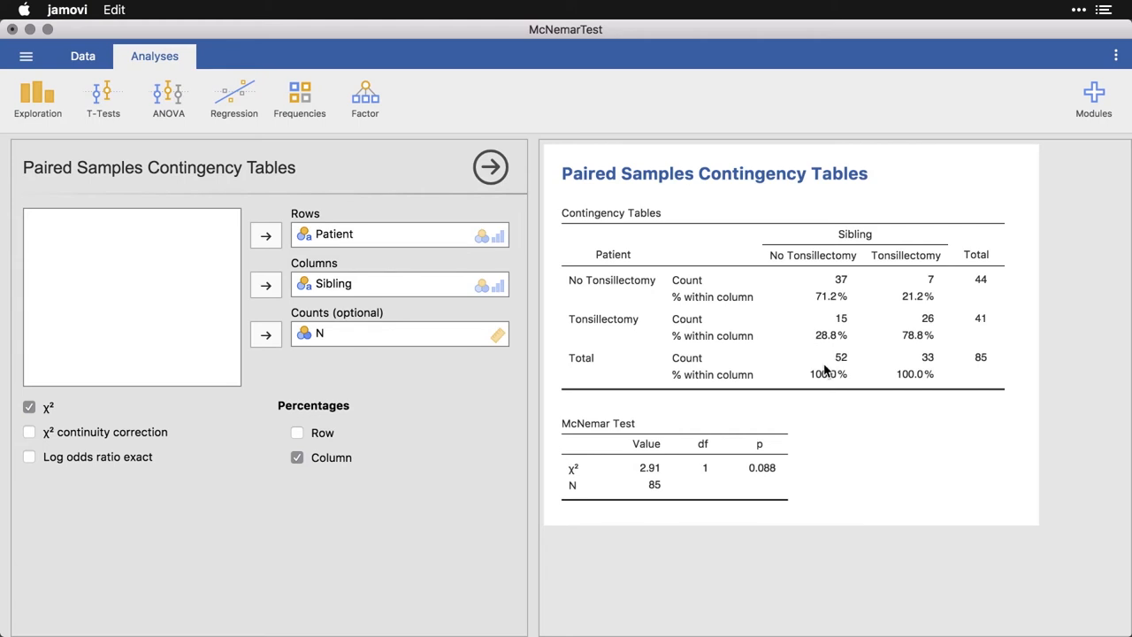
{"action": "mouse_move", "coordinate": [838, 370]}
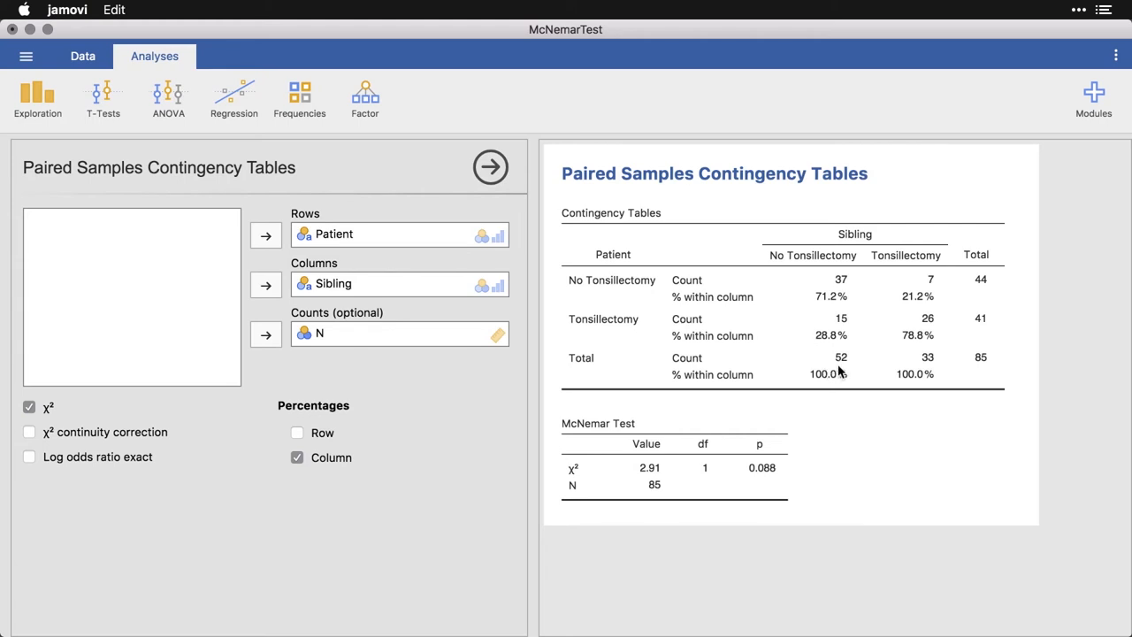
{"action": "mouse_move", "coordinate": [942, 371]}
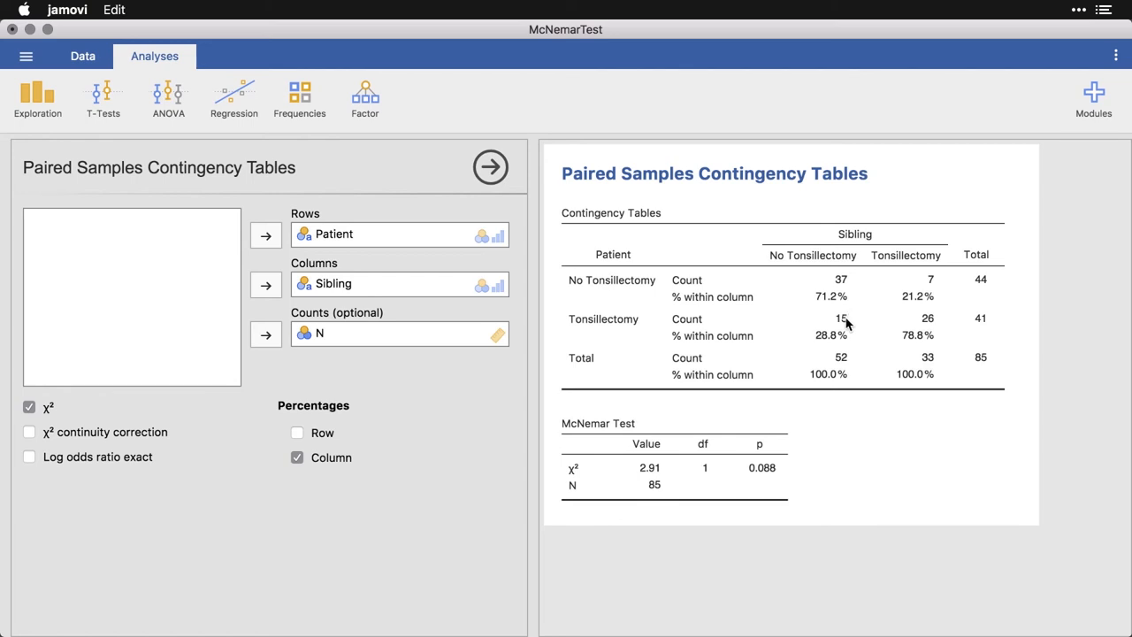
{"action": "mouse_move", "coordinate": [846, 344]}
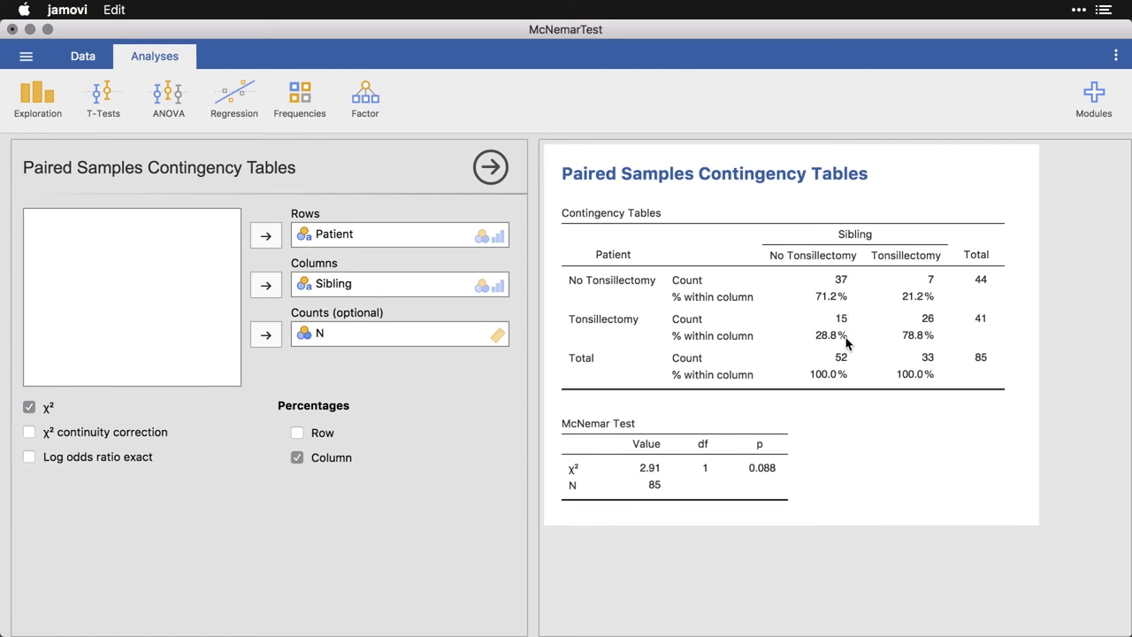
{"action": "mouse_move", "coordinate": [889, 317]}
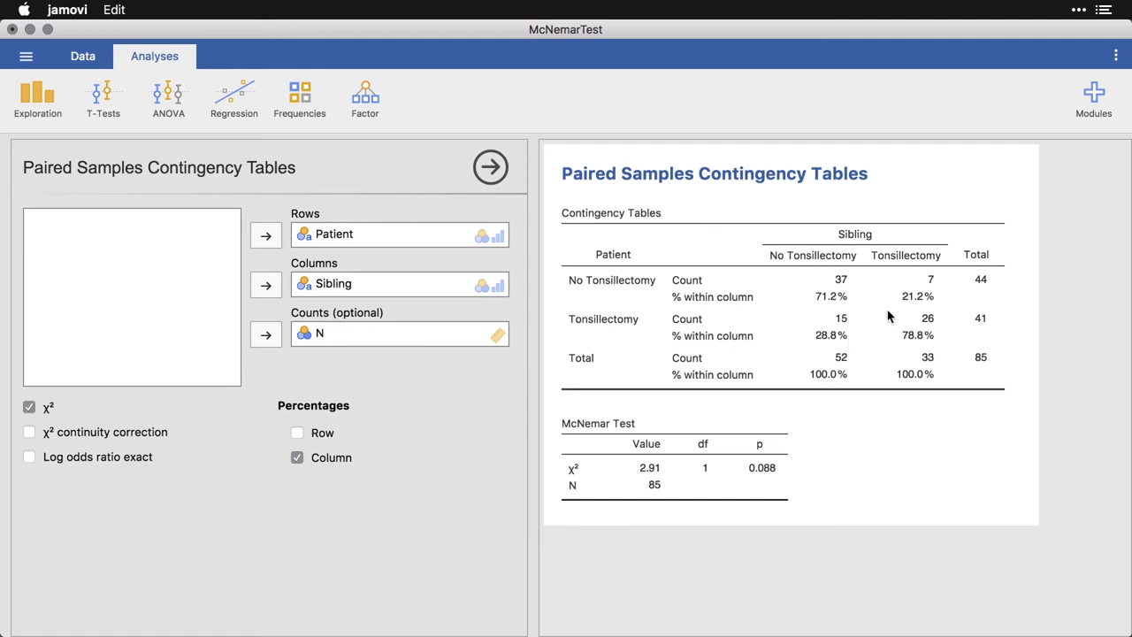
{"action": "mouse_move", "coordinate": [924, 300]}
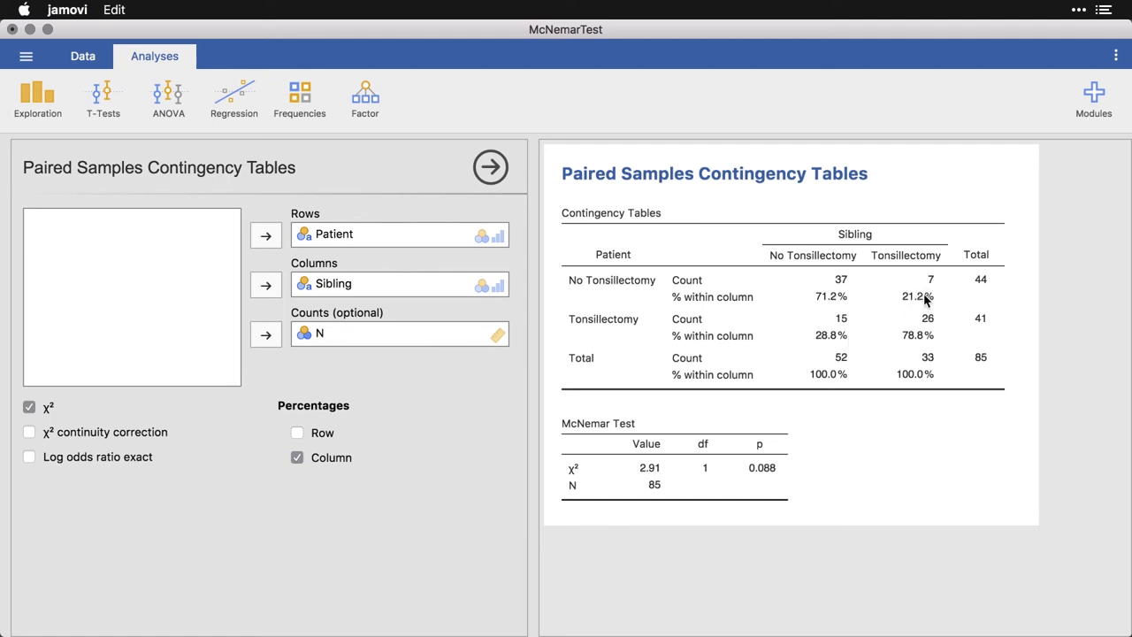
{"action": "mouse_move", "coordinate": [927, 373]}
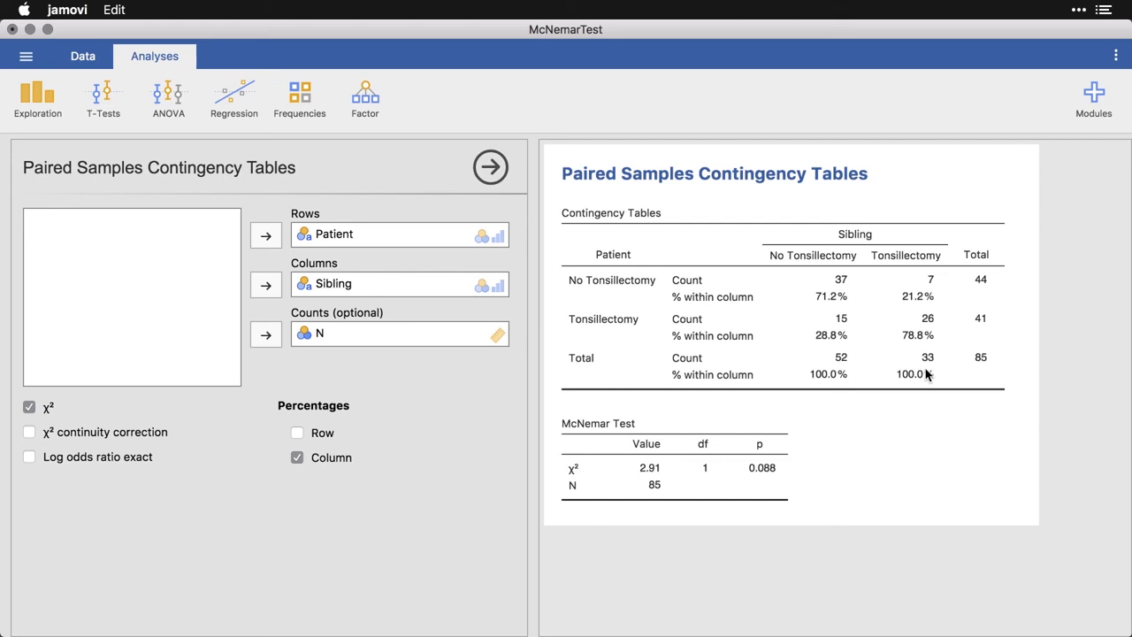
{"action": "mouse_move", "coordinate": [904, 370]}
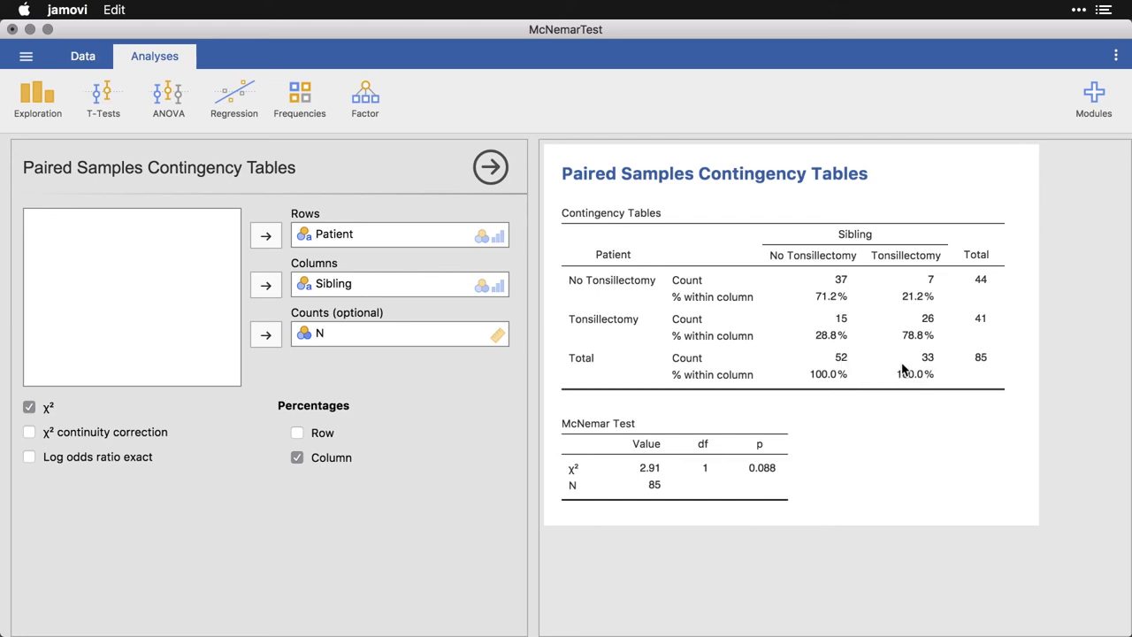
{"action": "mouse_move", "coordinate": [936, 369]}
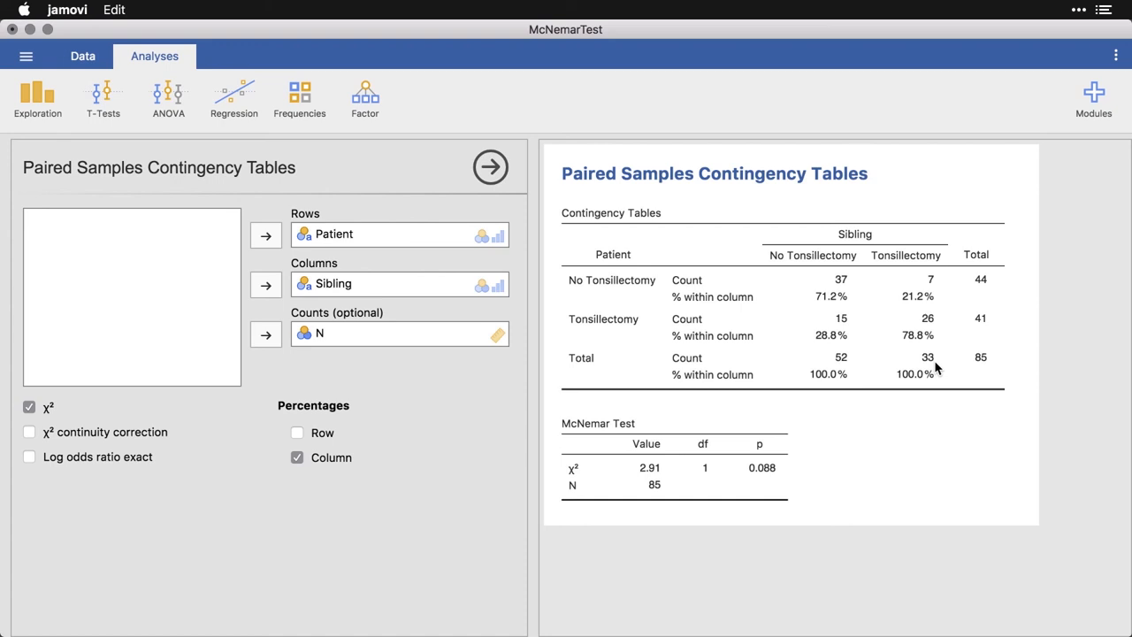